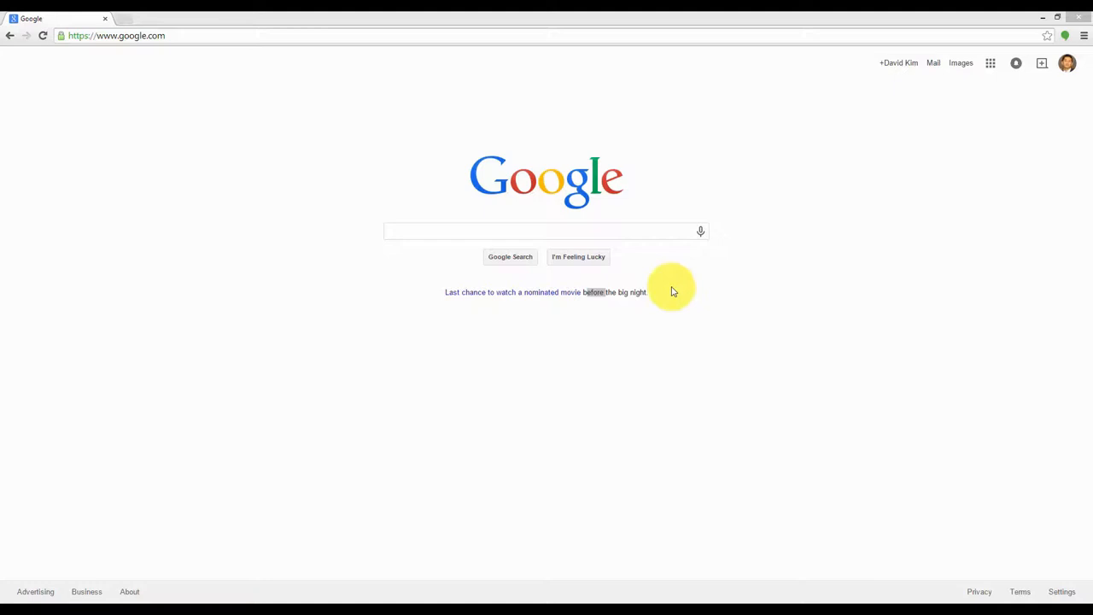
Search Google for 'Teamviewer'.
{"action": "left_click", "coordinate": [547, 232]}
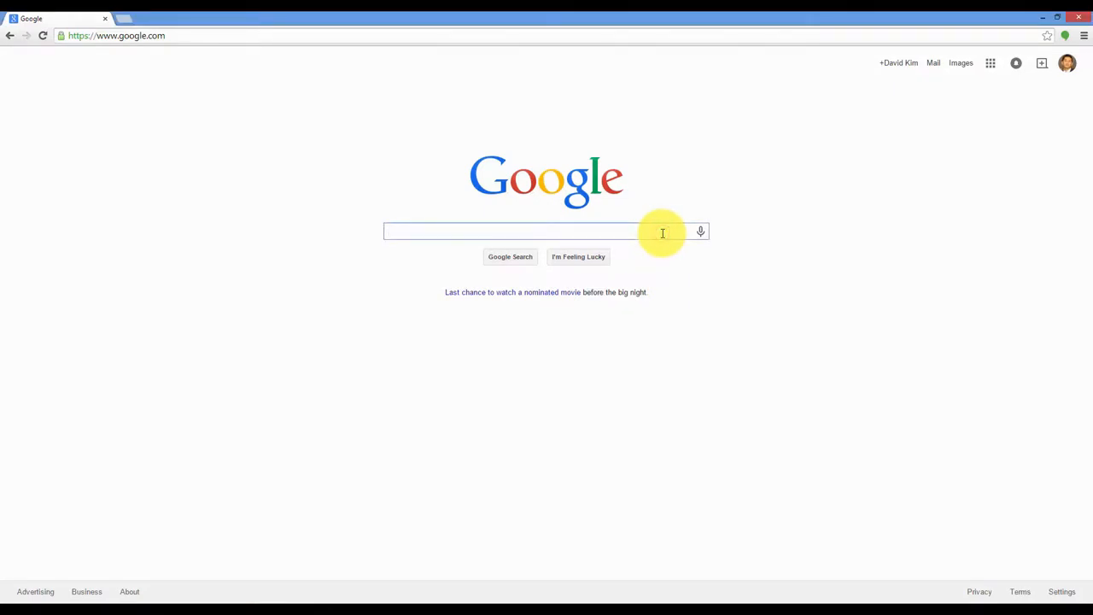
{"action": "left_click", "coordinate": [512, 231]}
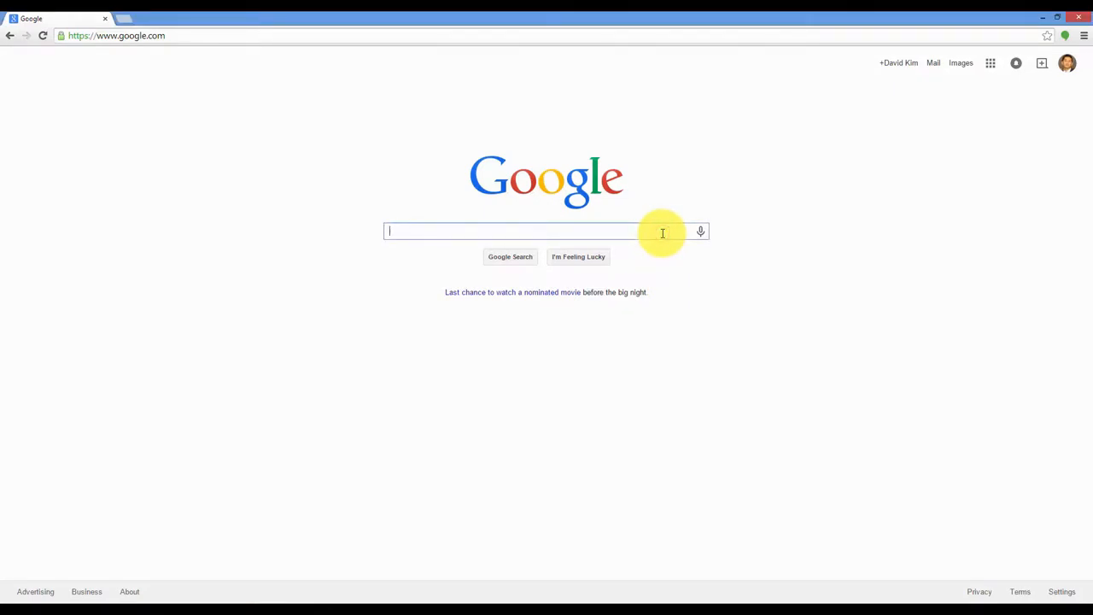
{"action": "type", "text": "Teamviewer"}
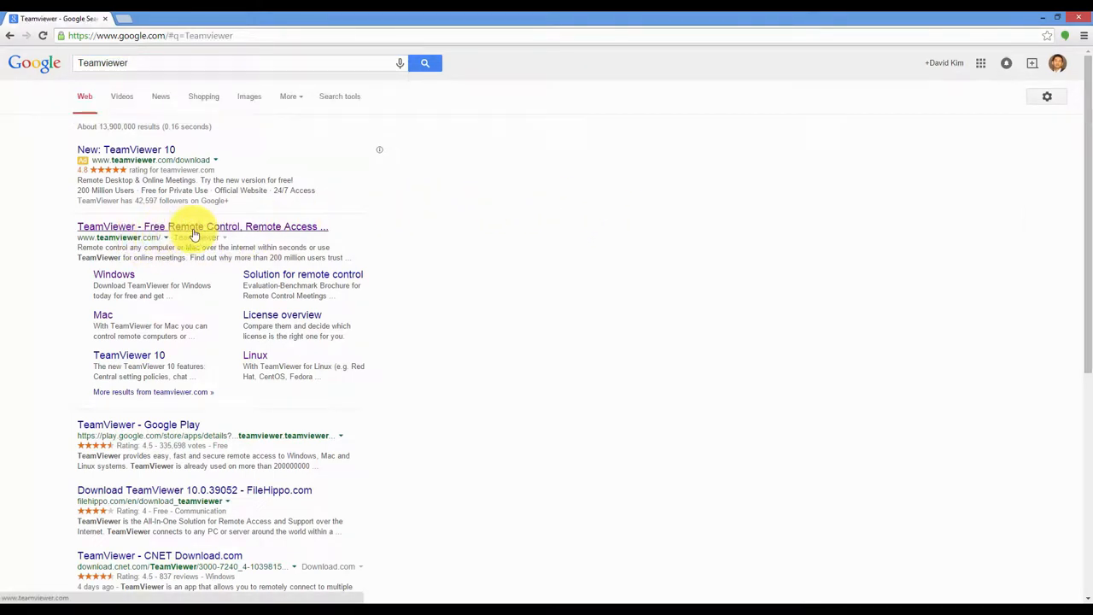
Open the teamviewer.com result and start downloading the free Windows installer.
{"action": "left_click", "coordinate": [202, 227]}
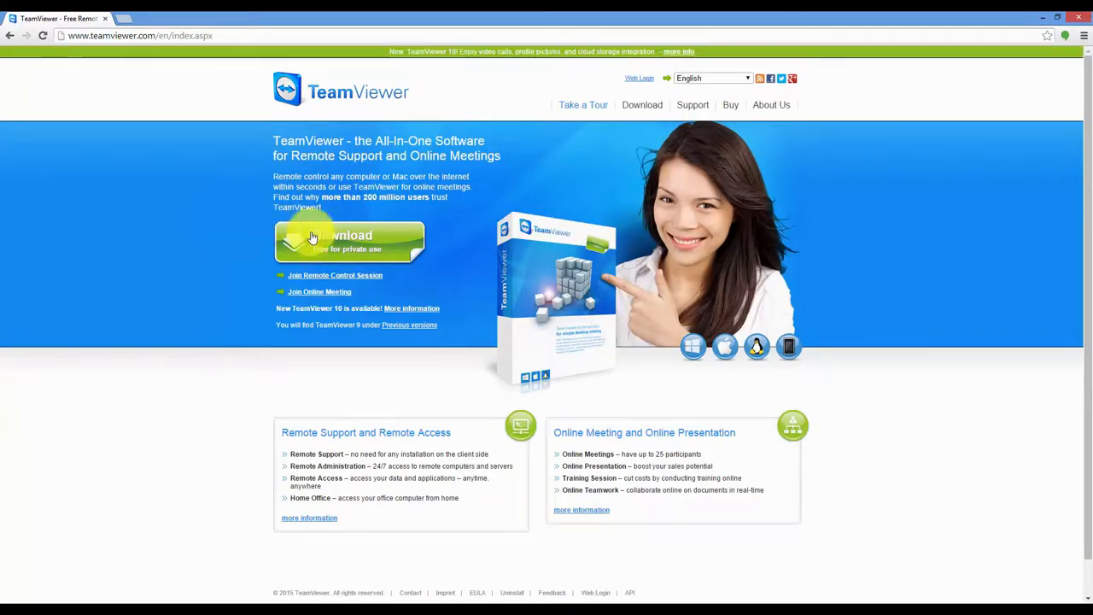
{"action": "left_click", "coordinate": [348, 242]}
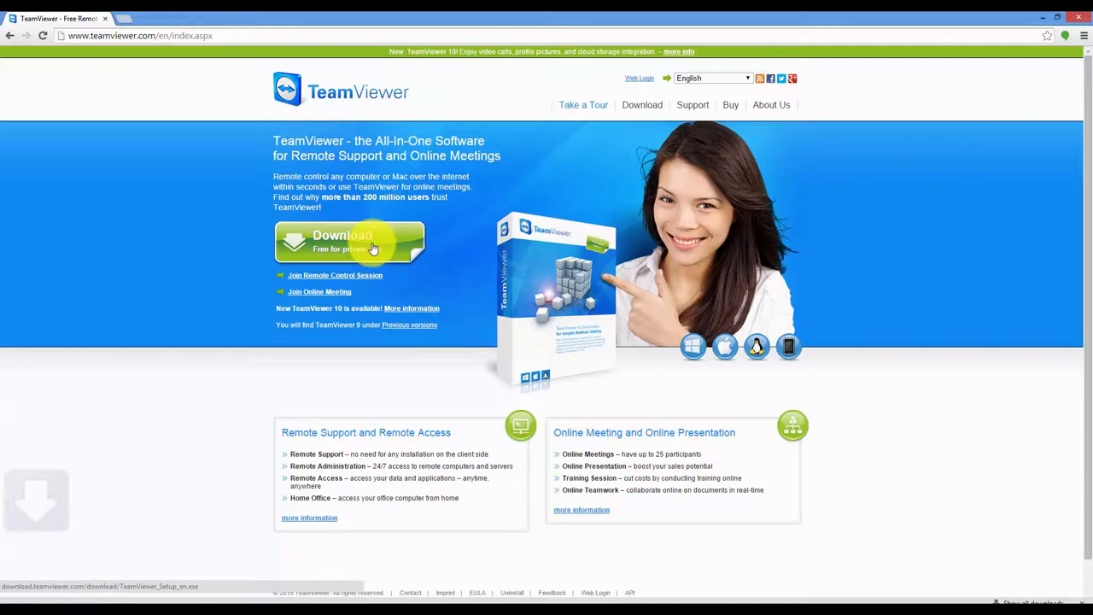
{"action": "left_click", "coordinate": [351, 242]}
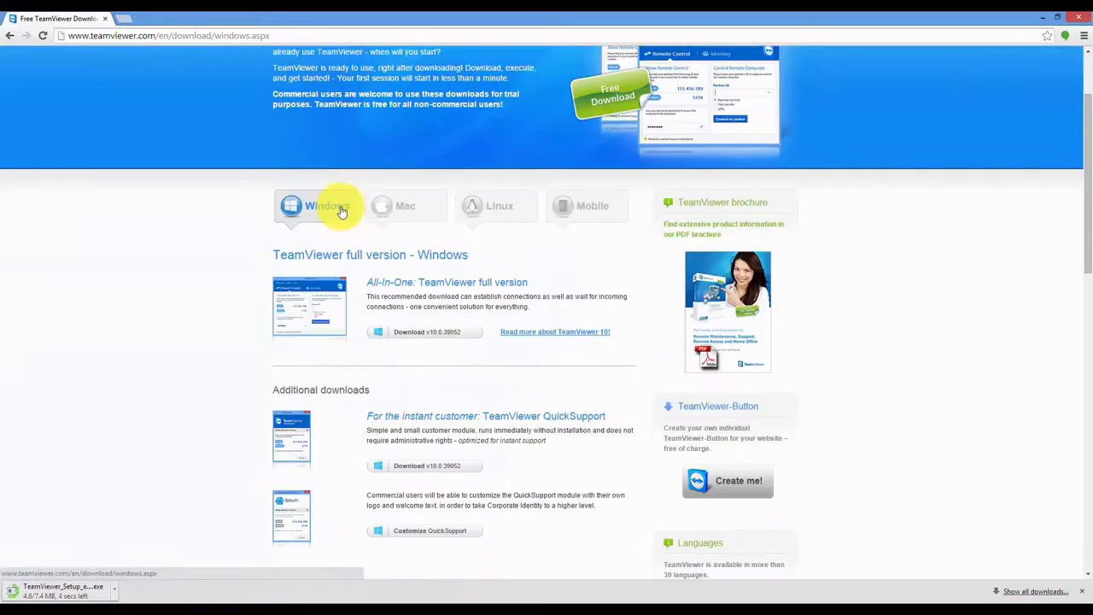
View the Mac, Linux and mobile download tabs.
{"action": "left_click", "coordinate": [405, 206]}
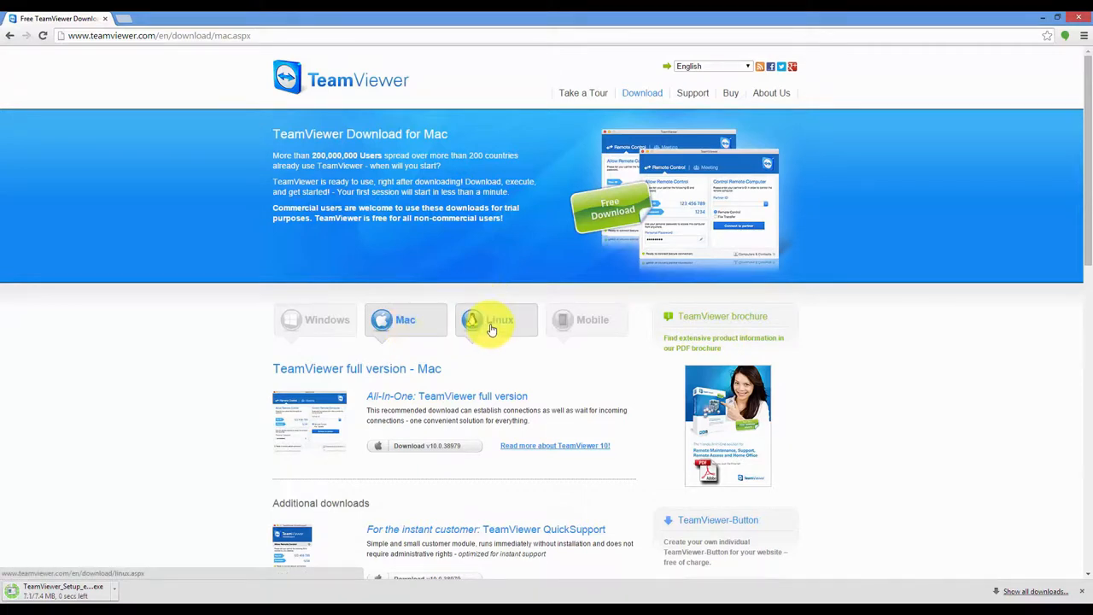
{"action": "left_click", "coordinate": [495, 320]}
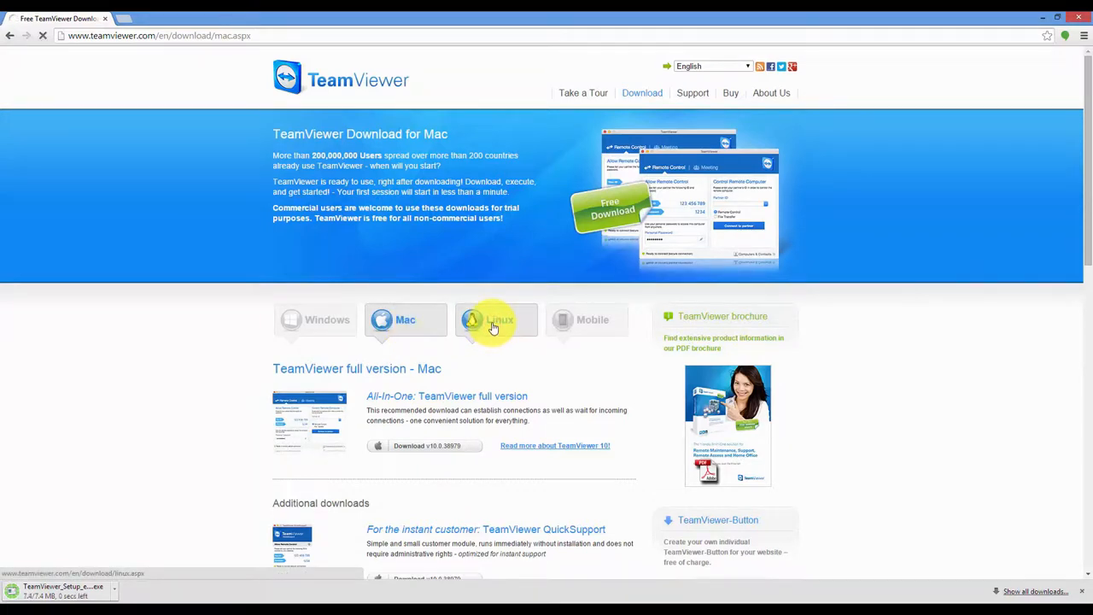
{"action": "left_click", "coordinate": [497, 319]}
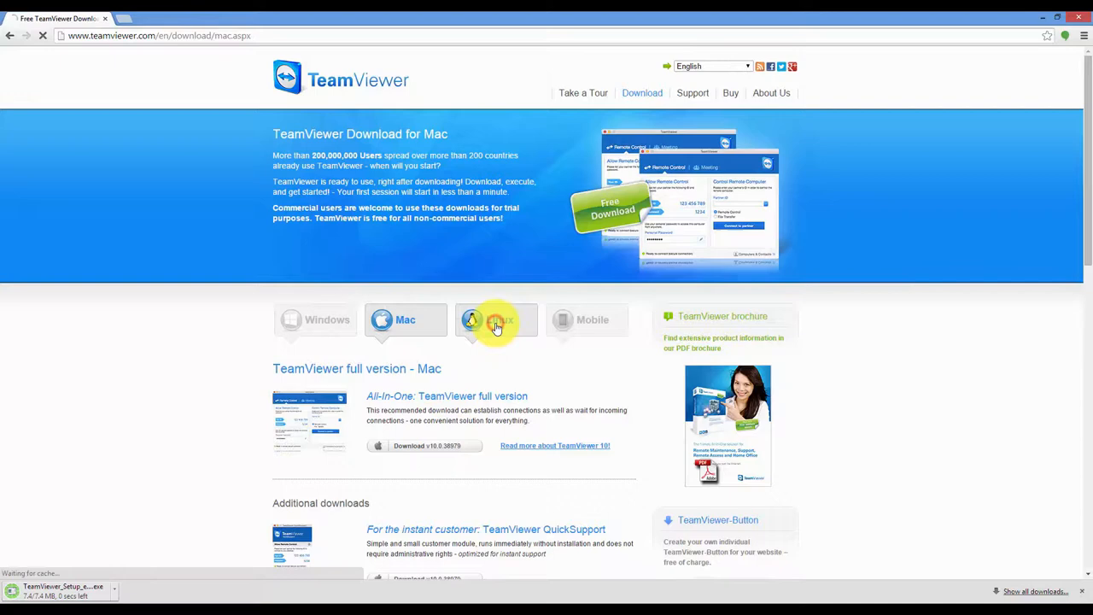
{"action": "left_click", "coordinate": [498, 319]}
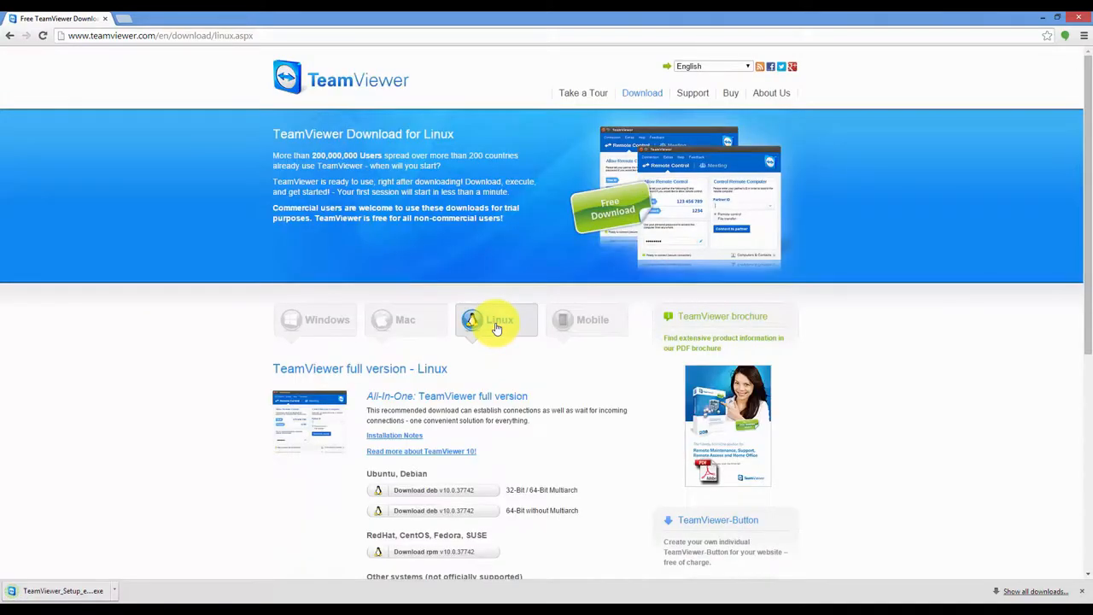
{"action": "left_click", "coordinate": [587, 320]}
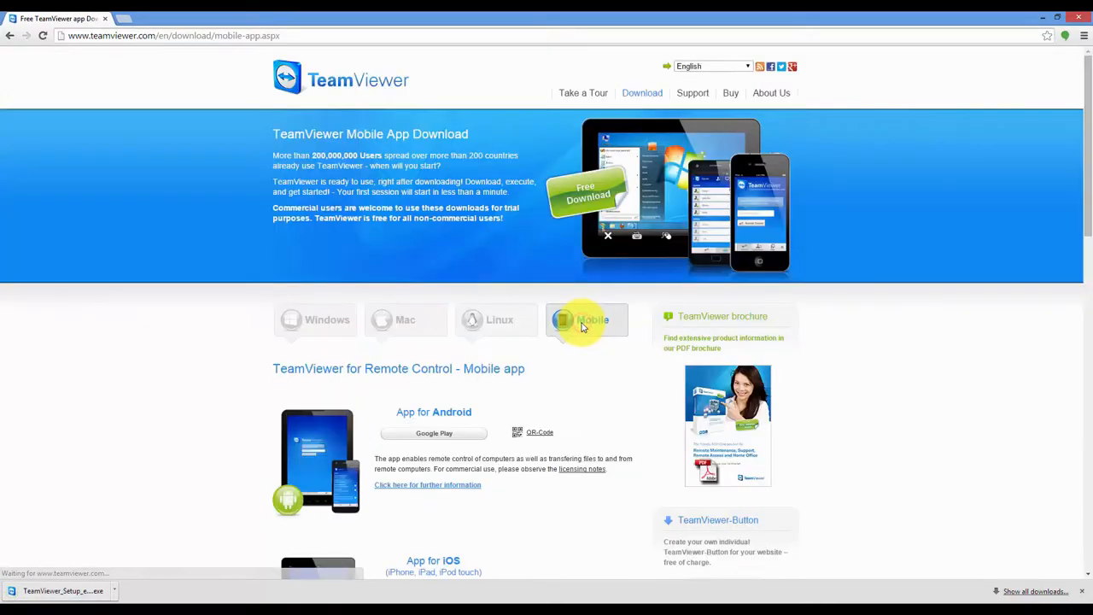
Scroll the downloads page, return to the Windows tab and run the downloaded installer.
{"action": "scroll", "scroll_direction": "down", "scroll_amount": 3}
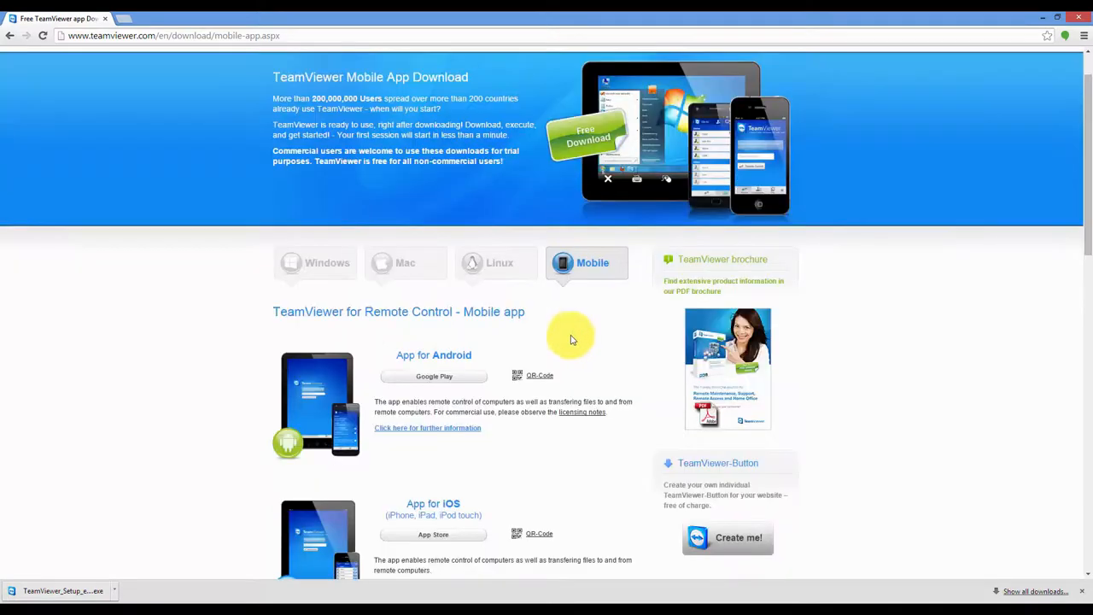
{"action": "scroll", "scroll_direction": "down", "scroll_amount": 3}
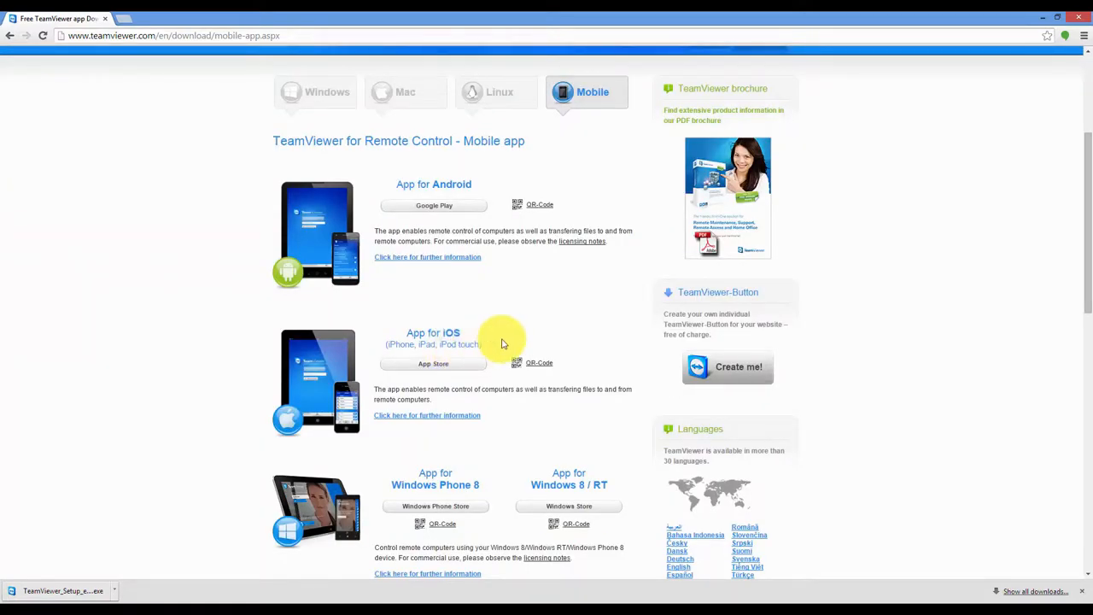
{"action": "scroll", "scroll_direction": "down", "scroll_amount": 3}
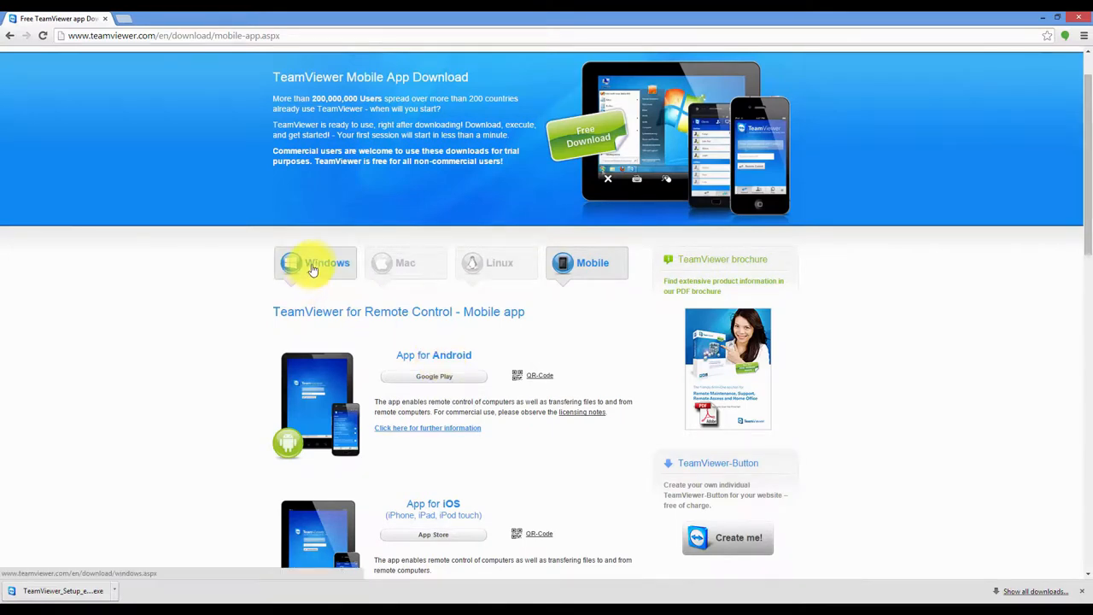
{"action": "left_click", "coordinate": [315, 263]}
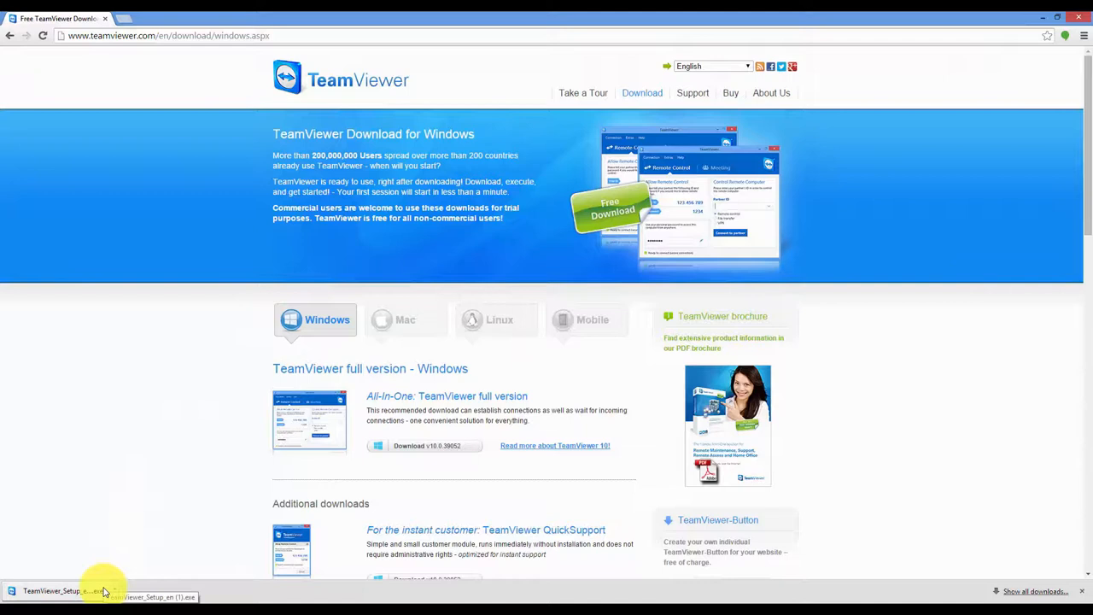
{"action": "left_click", "coordinate": [55, 591]}
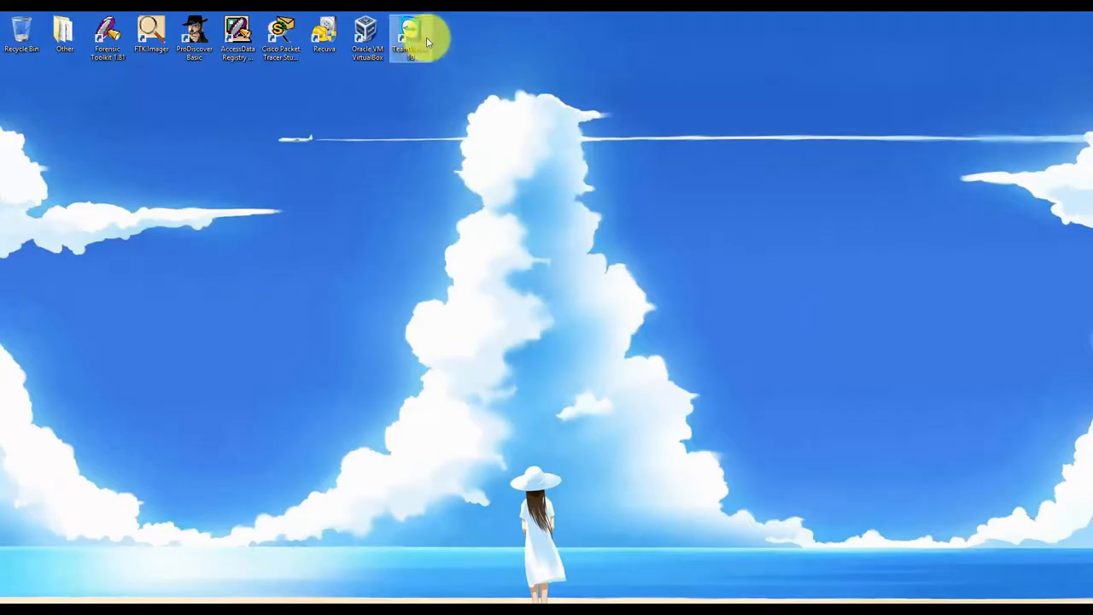
Launch TeamViewer from the desktop icon and create a new random session password.
{"action": "double_click", "coordinate": [410, 34]}
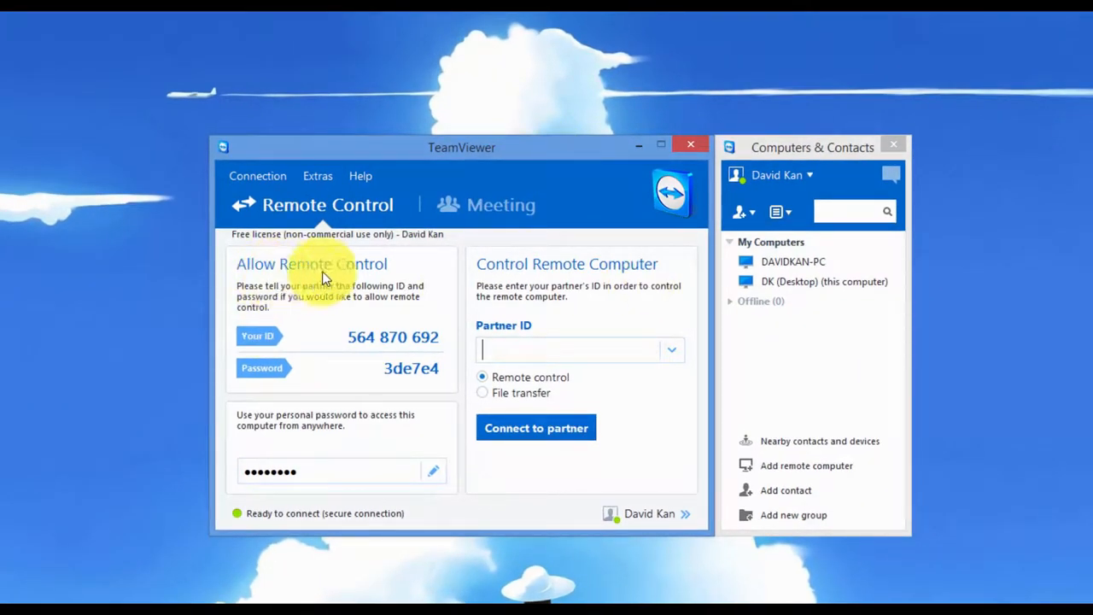
{"action": "mouse_move", "coordinate": [260, 348]}
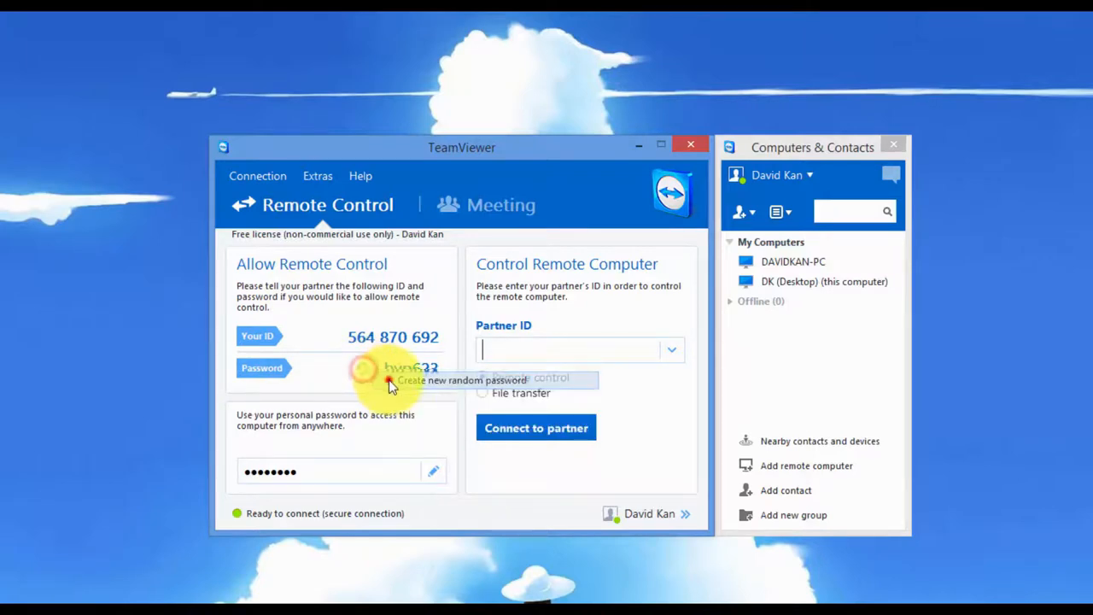
{"action": "left_click", "coordinate": [365, 368]}
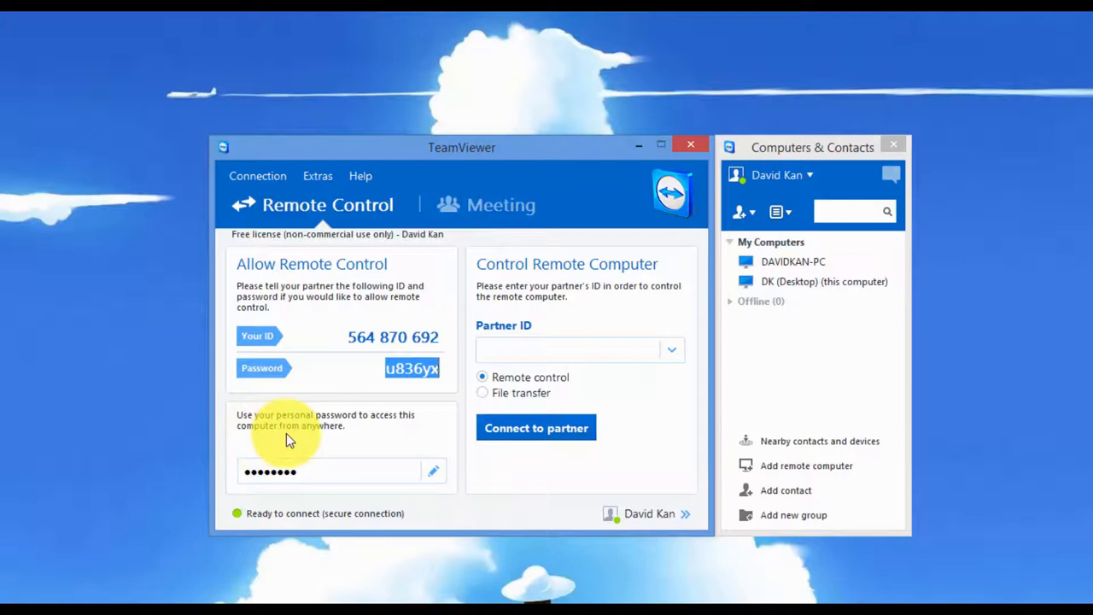
{"action": "mouse_move", "coordinate": [342, 440]}
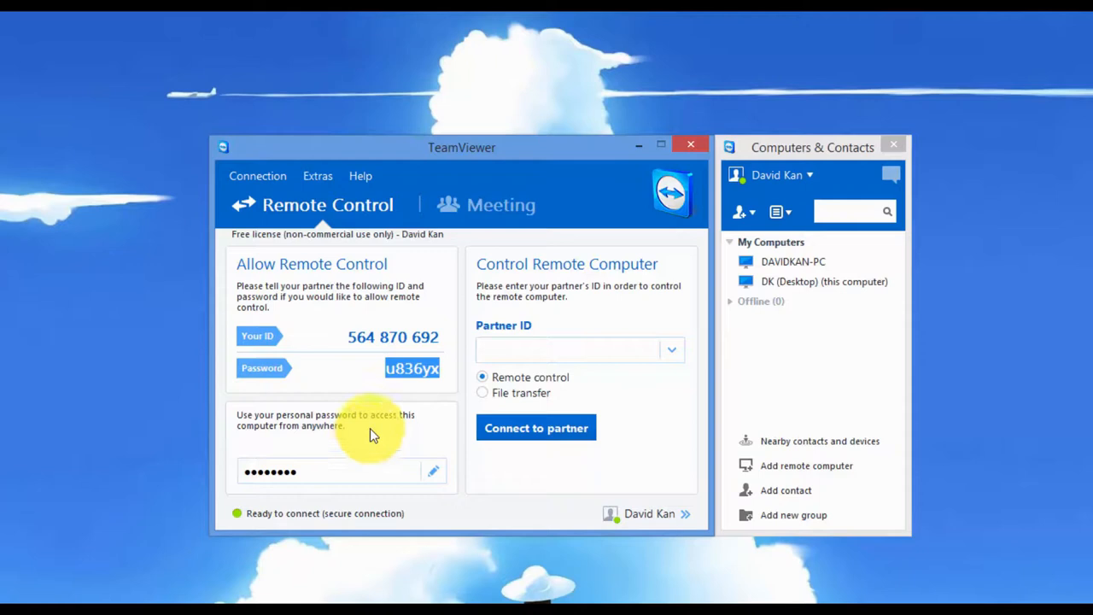
Show the Computers & Contacts list of two saved computers beside the main window.
{"action": "left_click", "coordinate": [572, 351]}
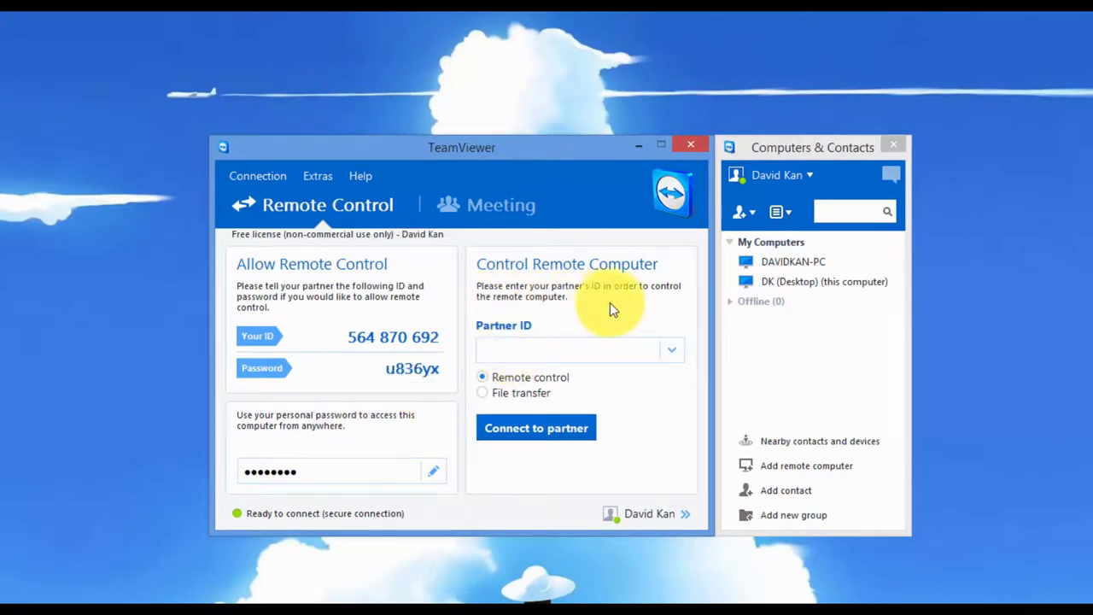
{"action": "left_click", "coordinate": [572, 350]}
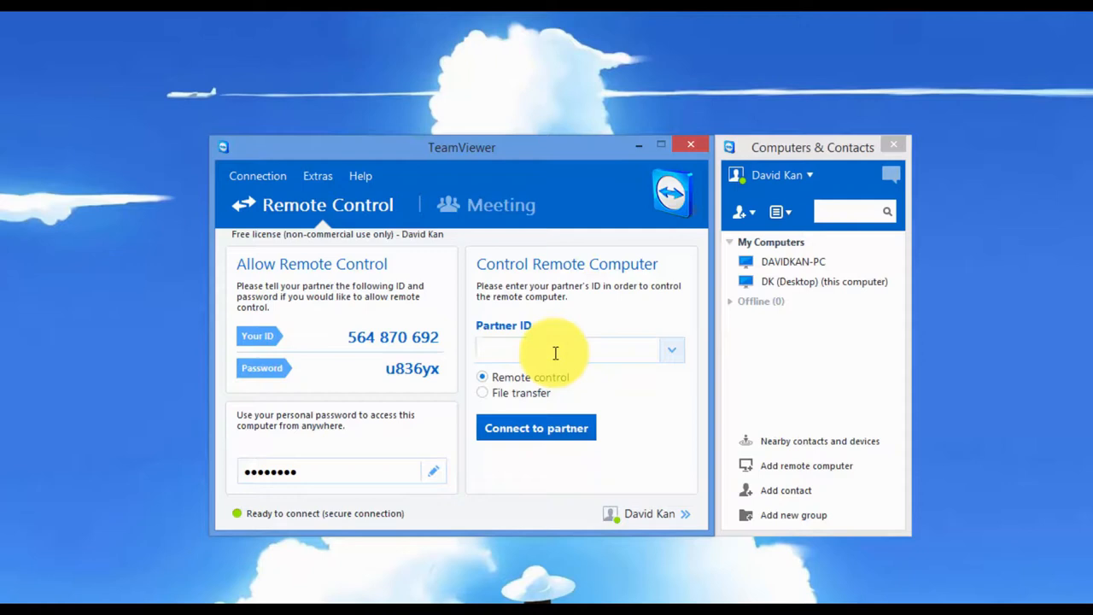
{"action": "left_click", "coordinate": [568, 350]}
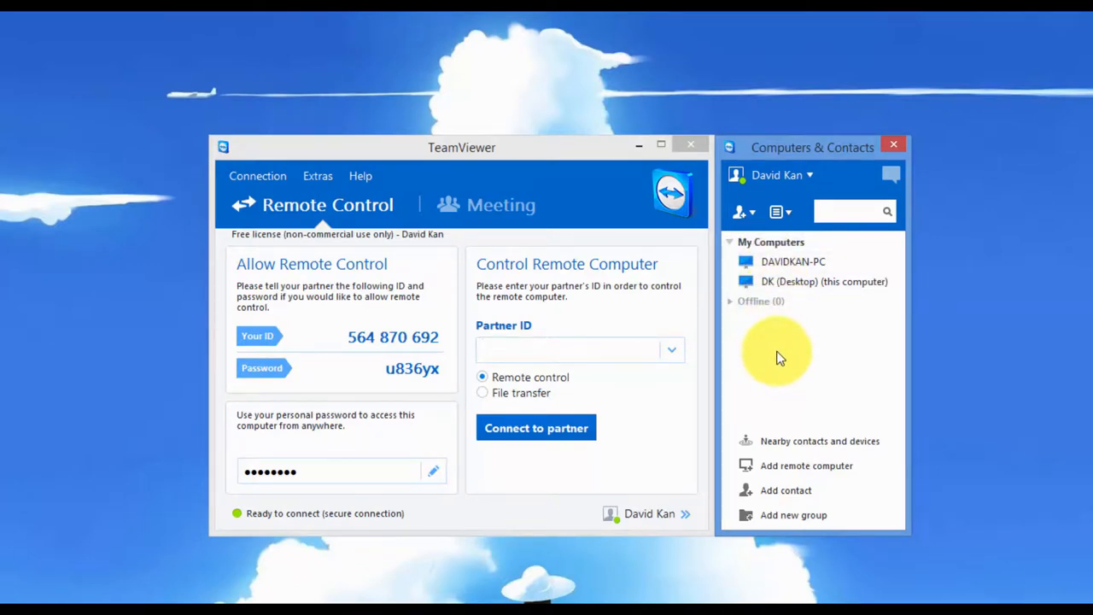
{"action": "left_click", "coordinate": [572, 350]}
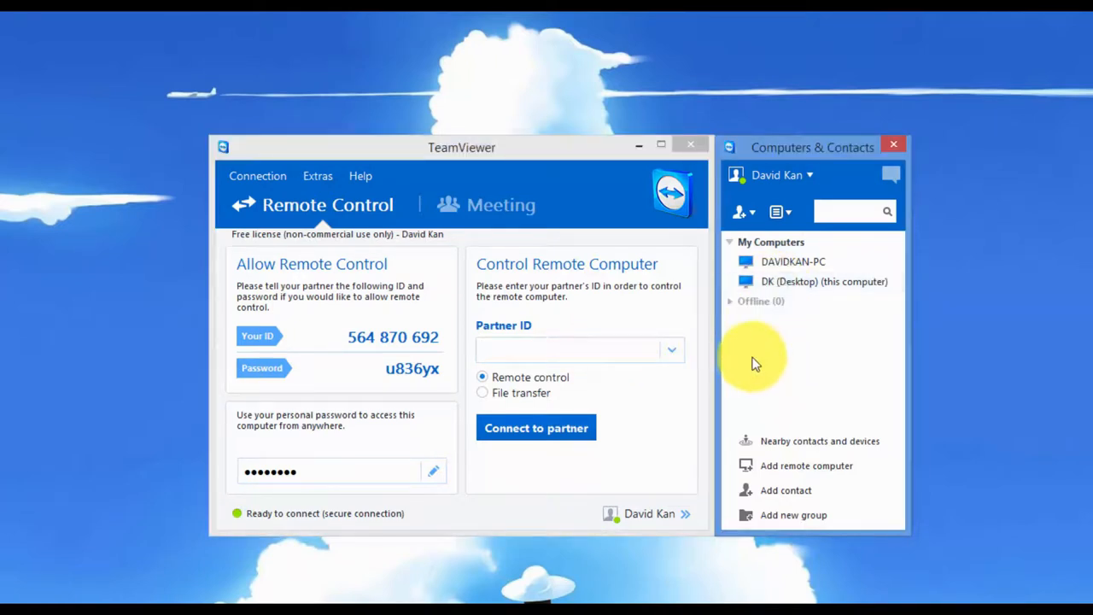
{"action": "mouse_move", "coordinate": [782, 441]}
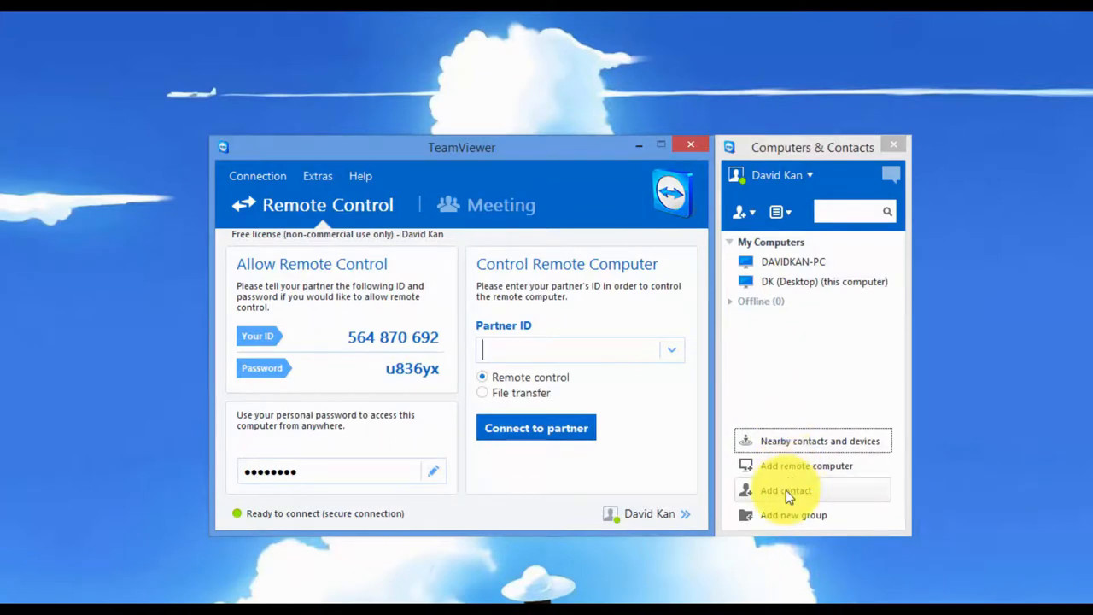
{"action": "left_click", "coordinate": [784, 490]}
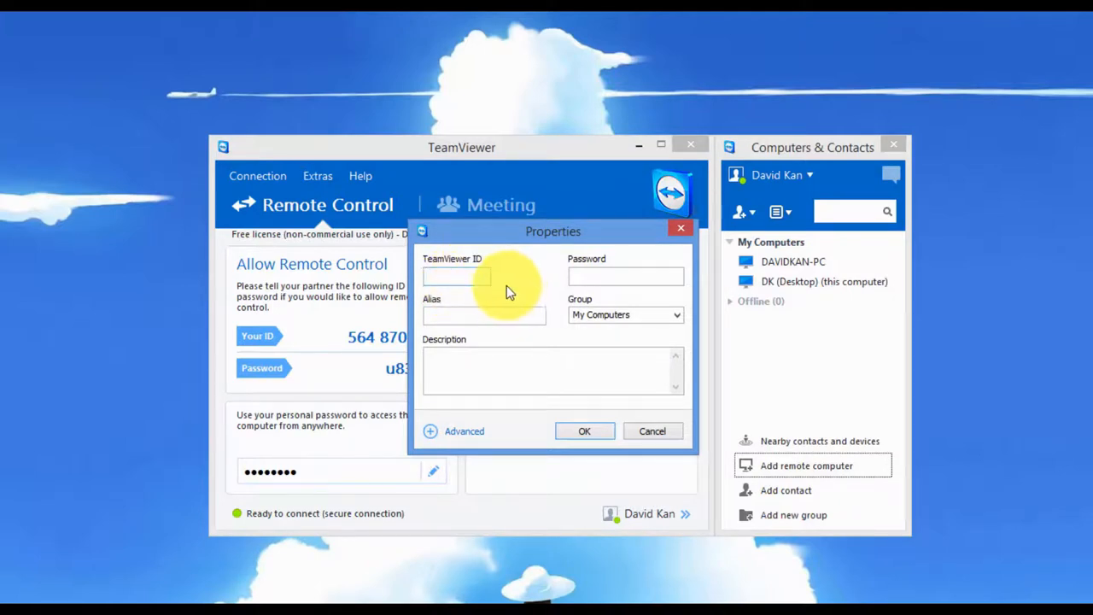
{"action": "left_click", "coordinate": [484, 315]}
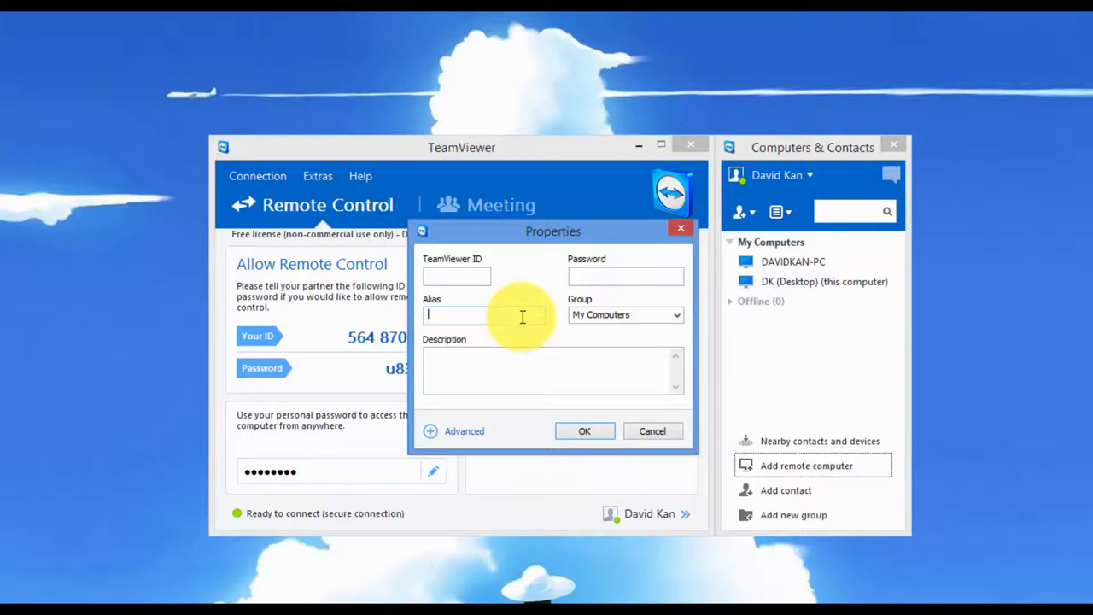
{"action": "left_click", "coordinate": [554, 370]}
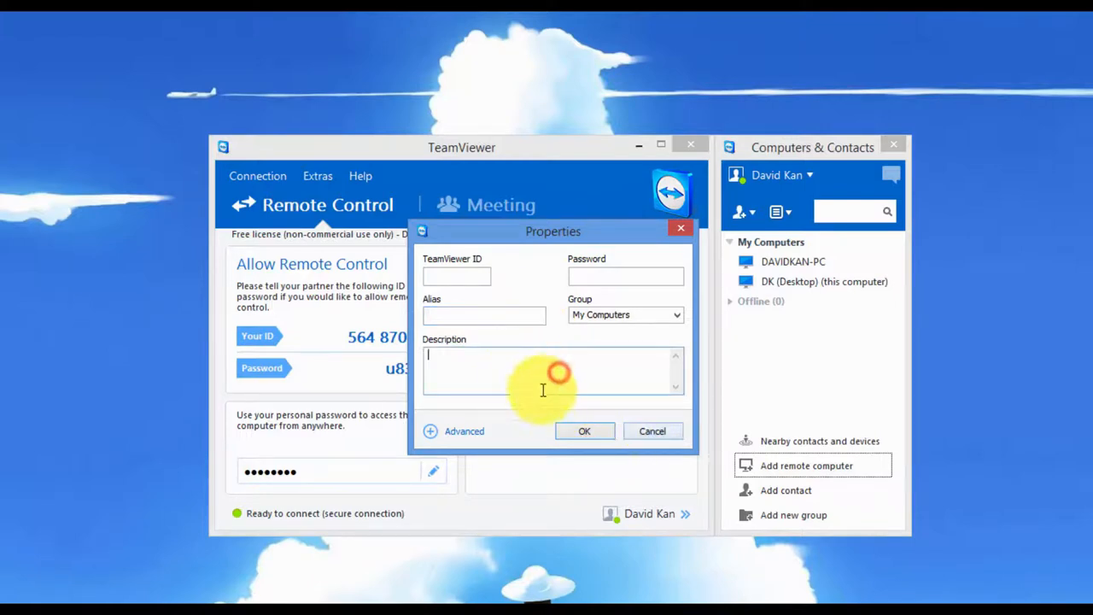
{"action": "left_click", "coordinate": [651, 430]}
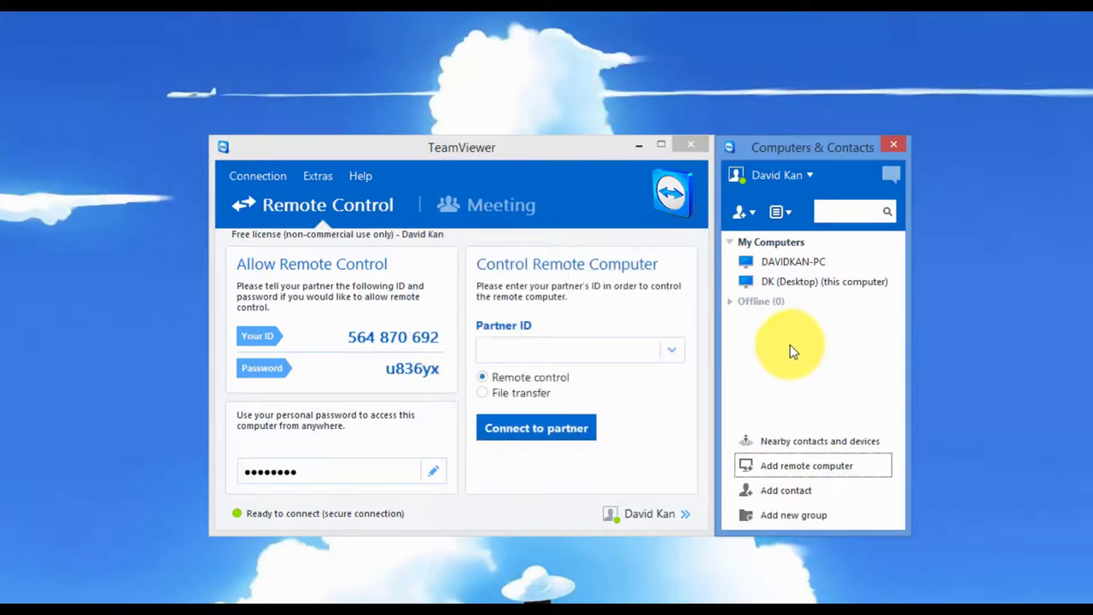
{"action": "mouse_move", "coordinate": [785, 351]}
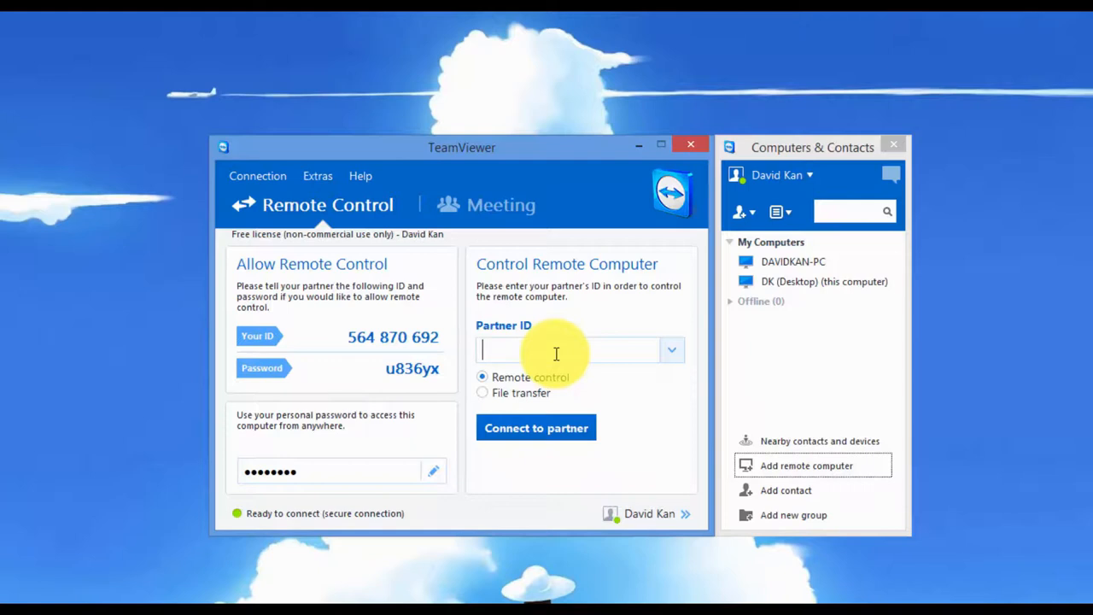
{"action": "mouse_move", "coordinate": [515, 329]}
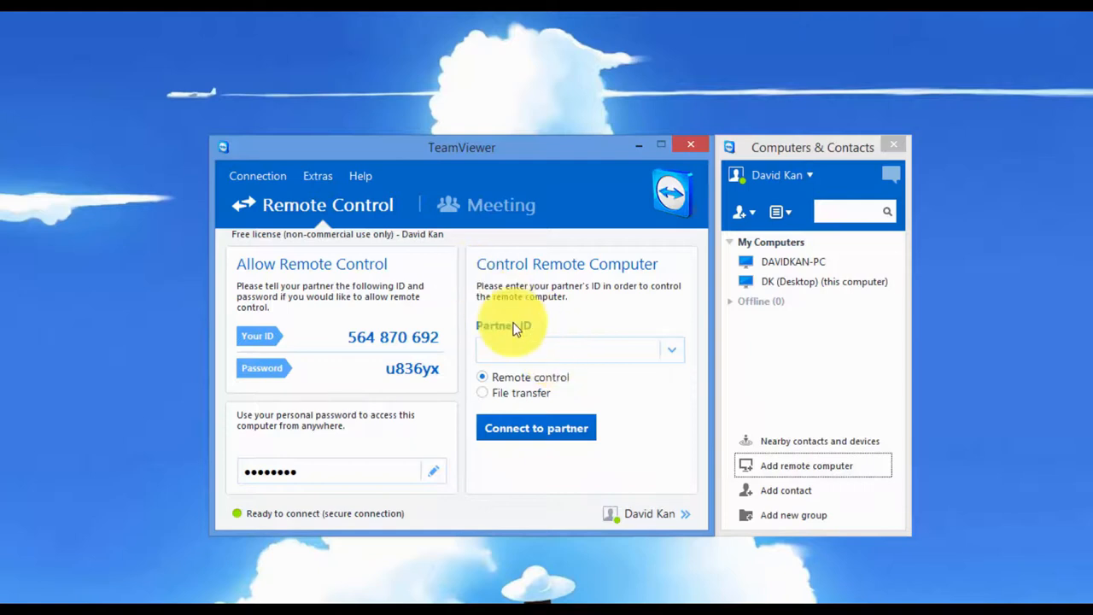
{"action": "left_click", "coordinate": [568, 350]}
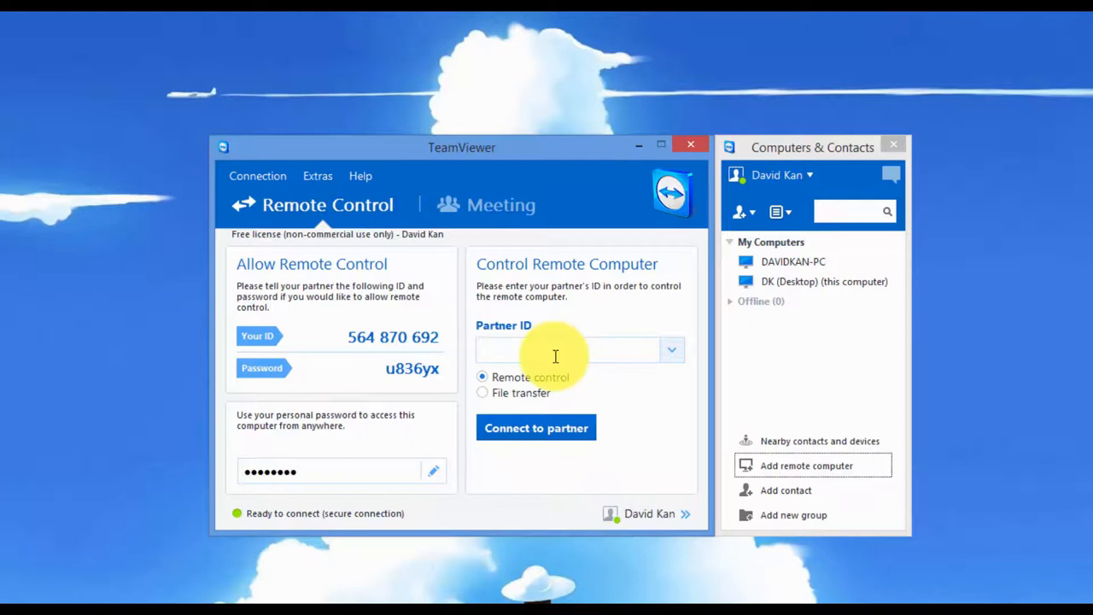
{"action": "type", "text": "742"}
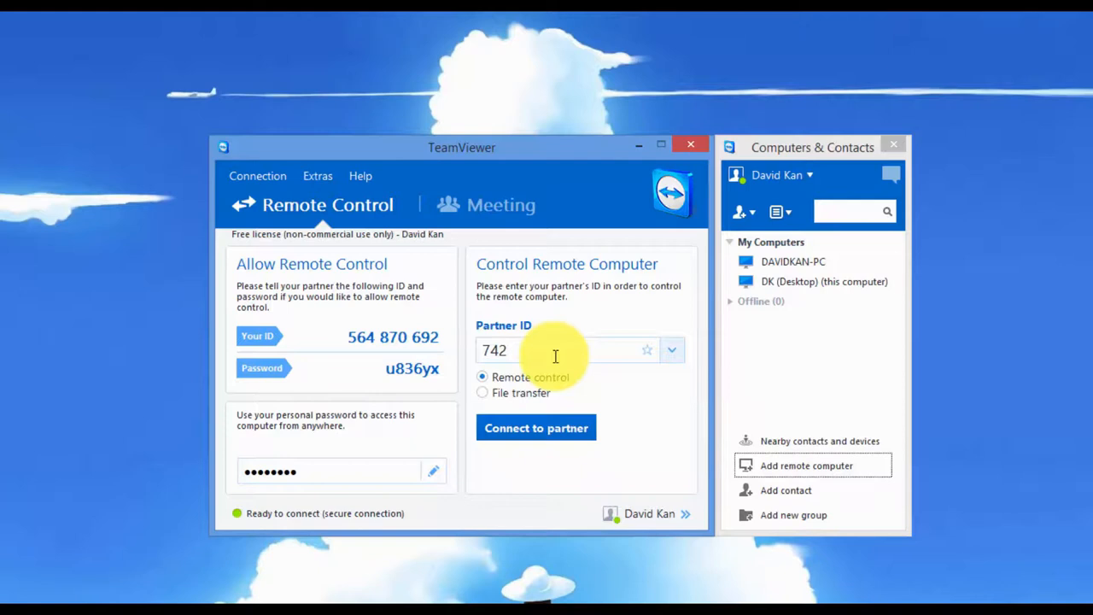
{"action": "type", "text": "972556"}
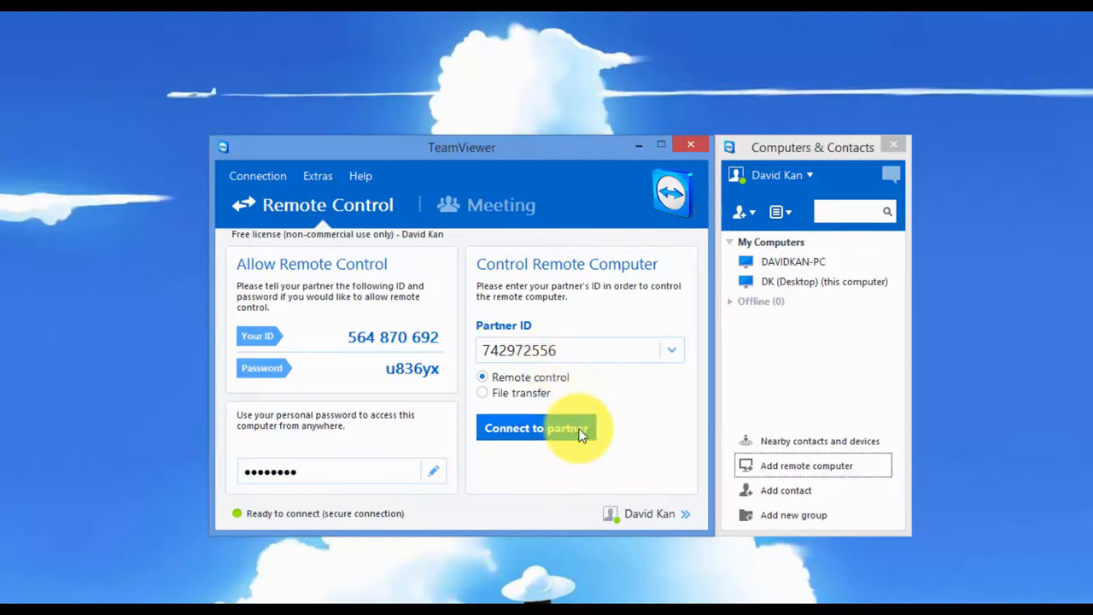
{"action": "left_click", "coordinate": [537, 428]}
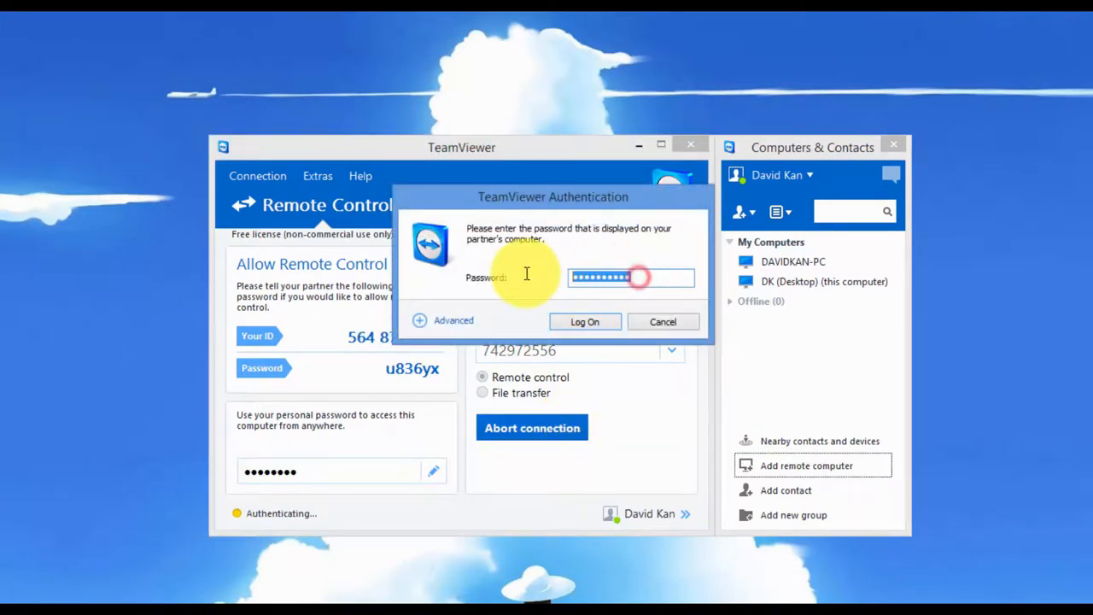
Clear and re-enter the partner's password in the Authentication dialog, then log on.
{"action": "left_click", "coordinate": [631, 277]}
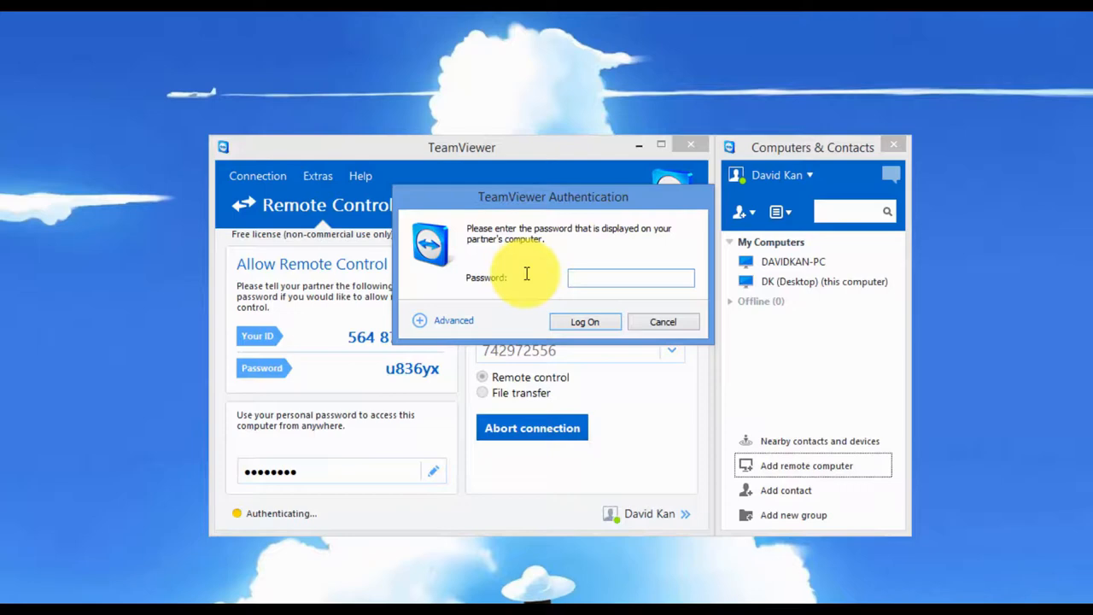
{"action": "left_click", "coordinate": [630, 277]}
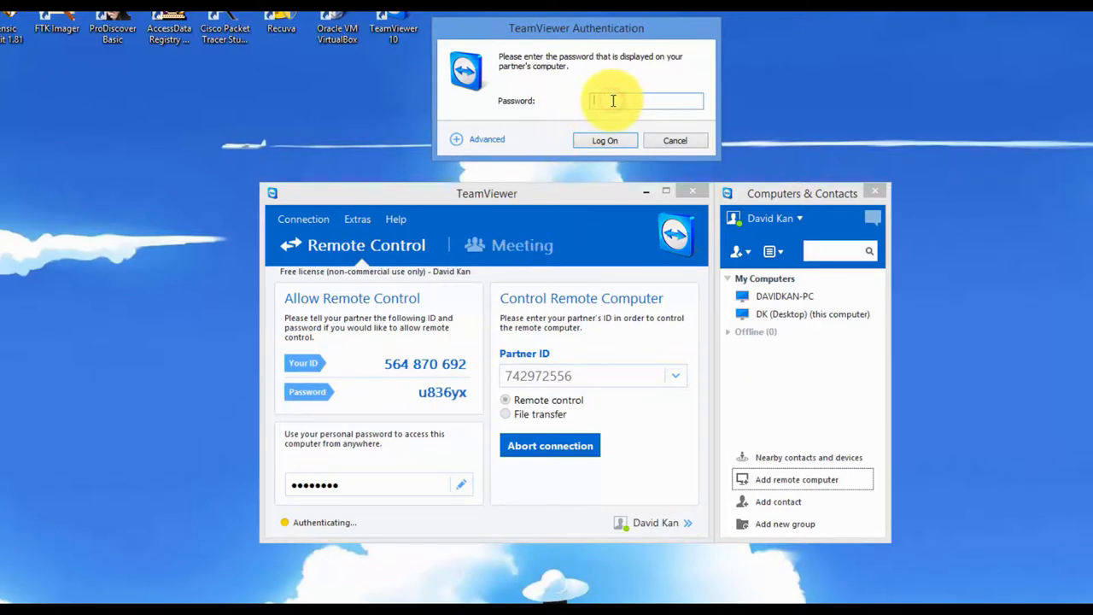
{"action": "type", "text": "**"}
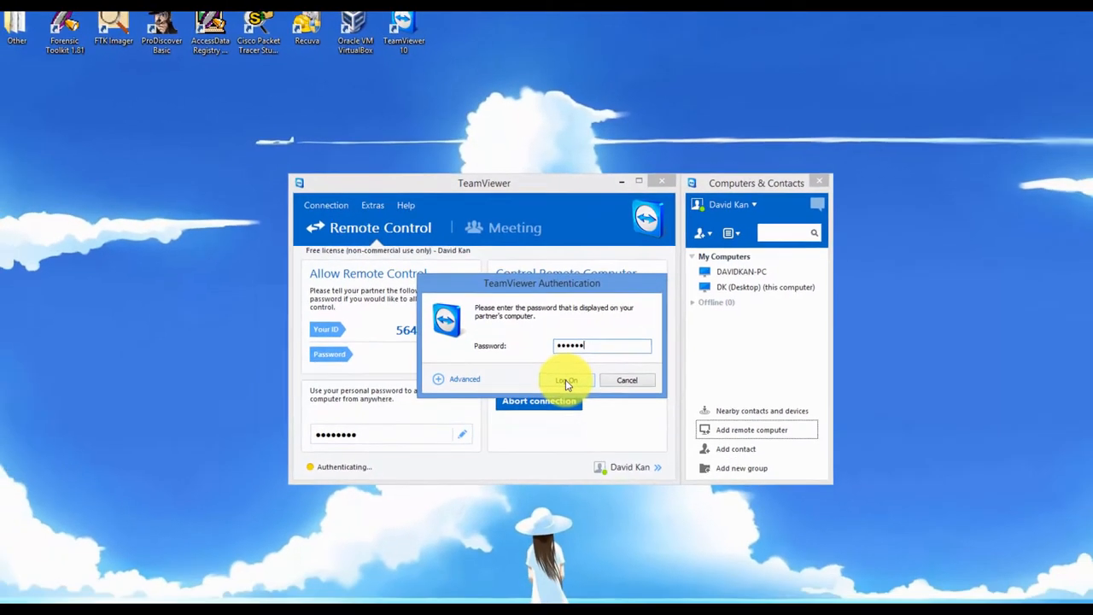
{"action": "left_click", "coordinate": [565, 380]}
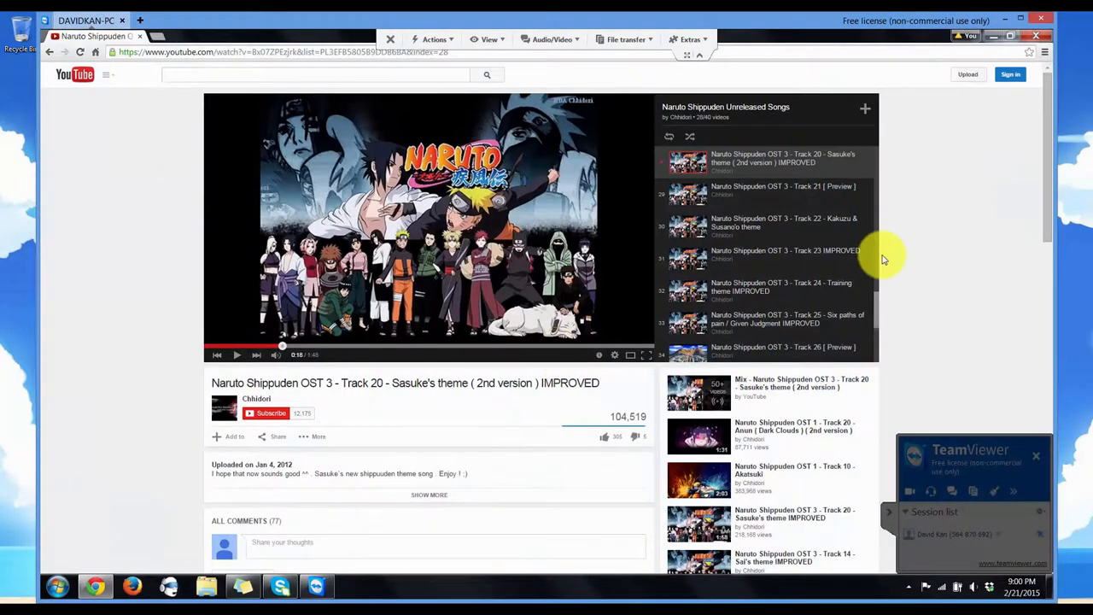
{"action": "mouse_move", "coordinate": [976, 263]}
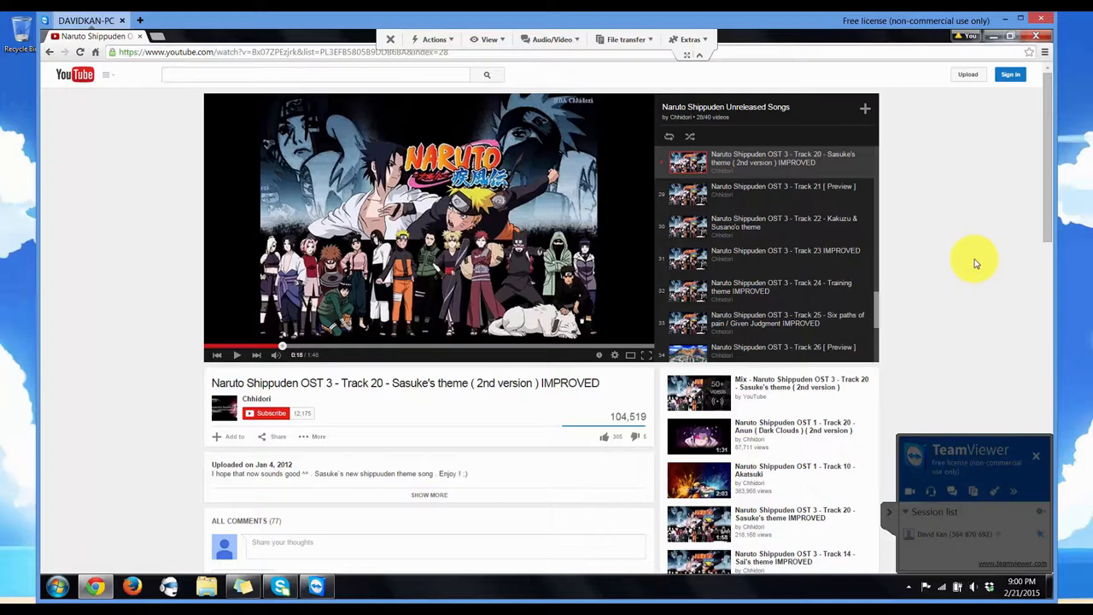
{"action": "mouse_move", "coordinate": [995, 36]}
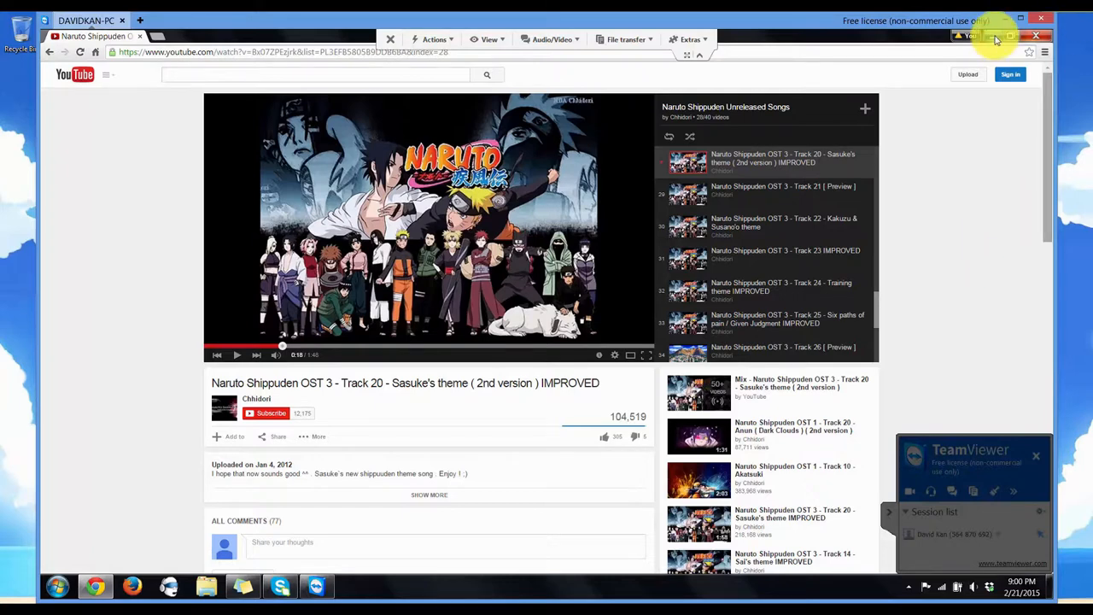
Minimize the remote computer's Chrome window to reveal its desktop.
{"action": "left_click", "coordinate": [1006, 20]}
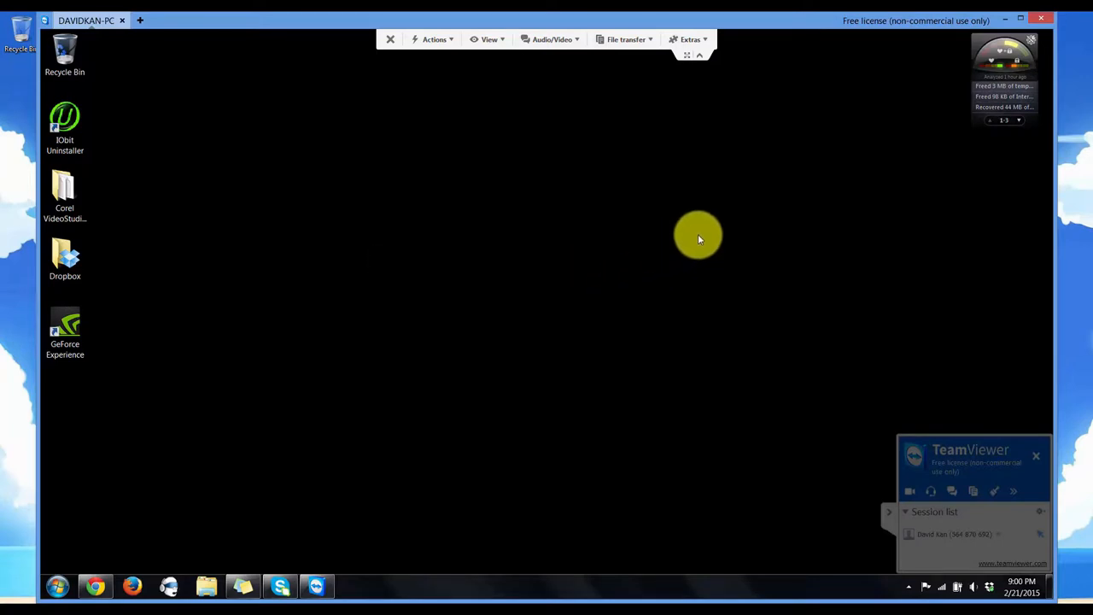
{"action": "mouse_move", "coordinate": [498, 320]}
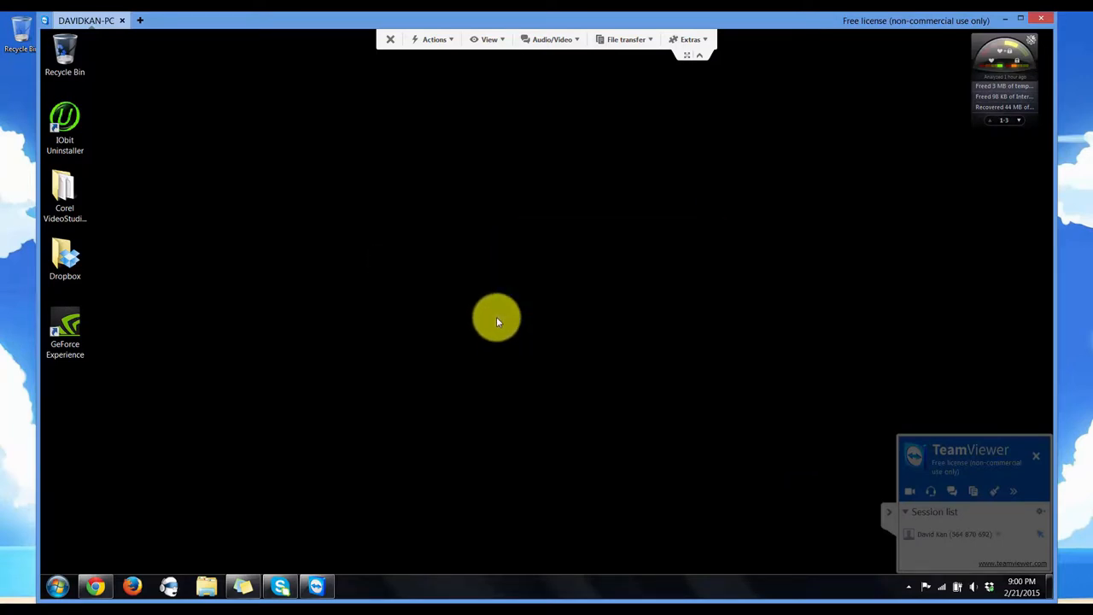
{"action": "mouse_move", "coordinate": [504, 312]}
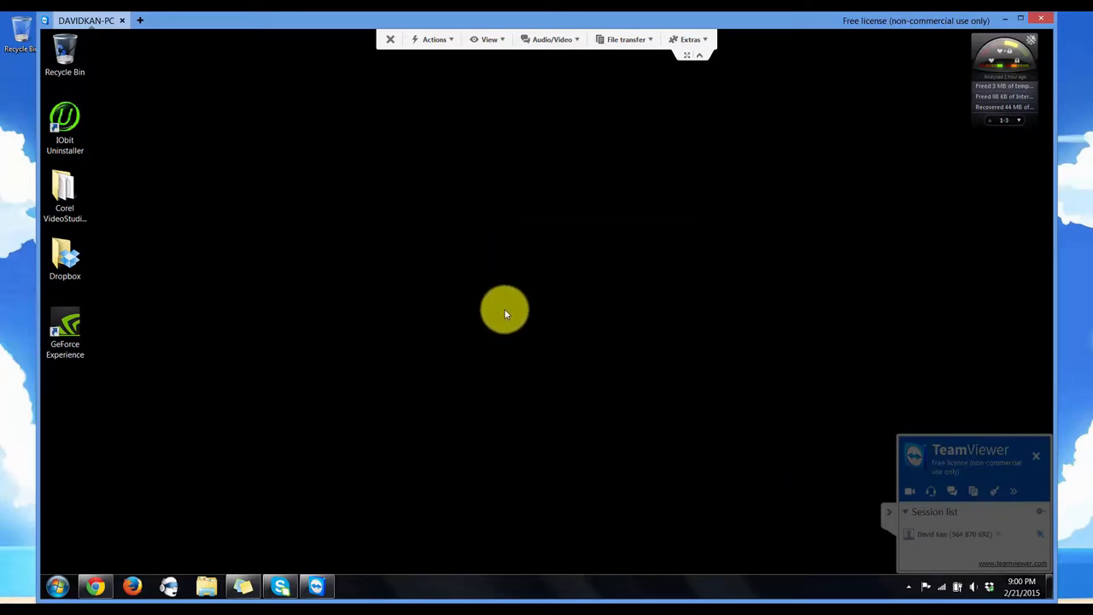
{"action": "mouse_move", "coordinate": [450, 77]}
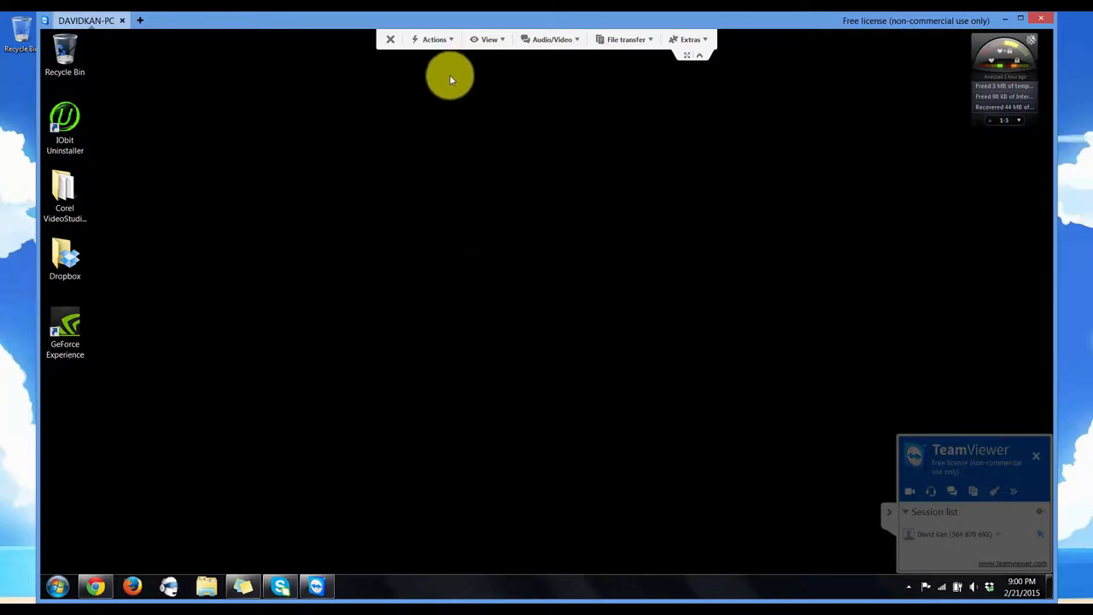
Browse the session's actions, display and audio/video menus, then show the file transfer choices.
{"action": "left_click", "coordinate": [434, 39]}
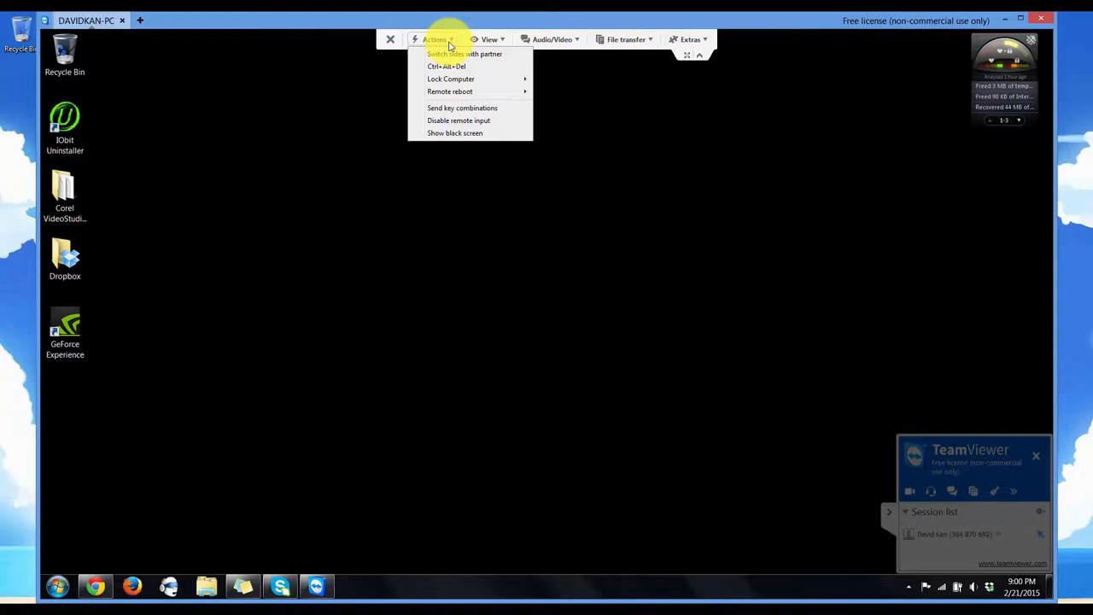
{"action": "mouse_move", "coordinate": [446, 67]}
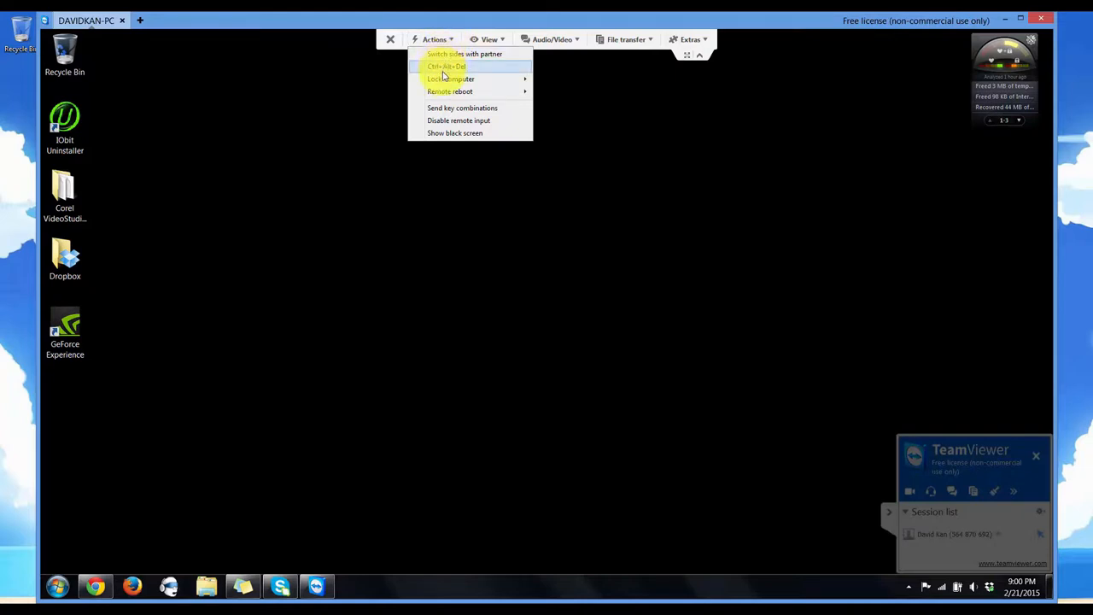
{"action": "mouse_move", "coordinate": [450, 92]}
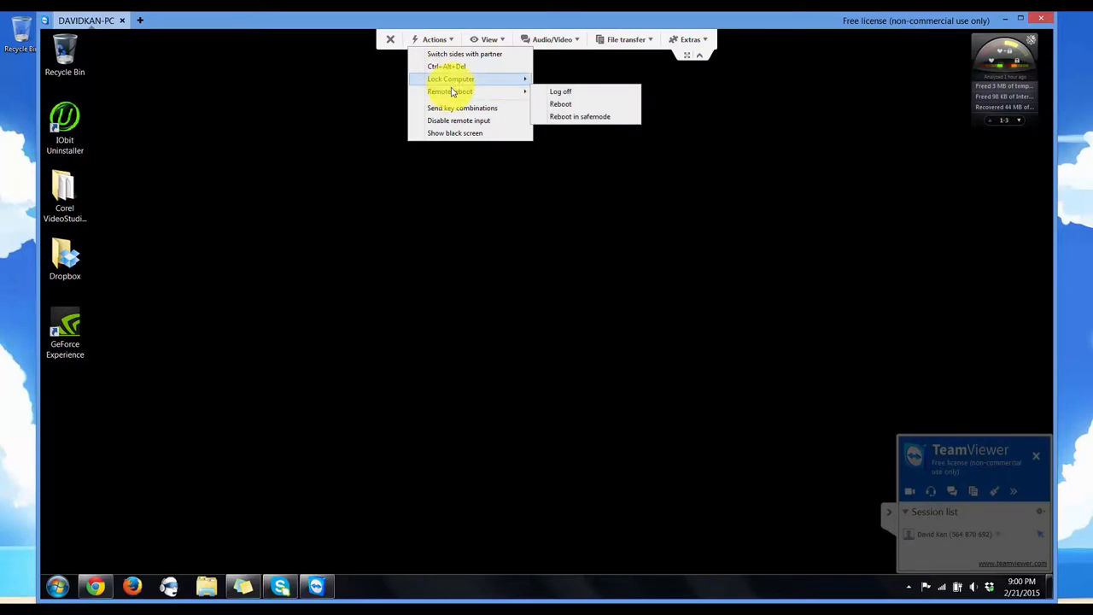
{"action": "left_click", "coordinate": [489, 39]}
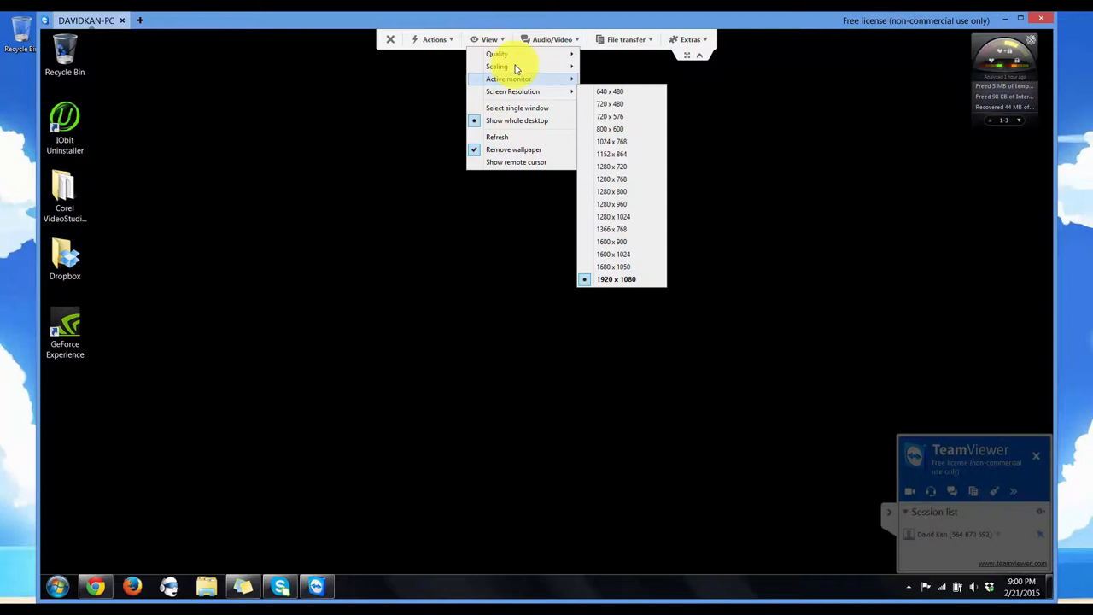
{"action": "left_click", "coordinate": [552, 39]}
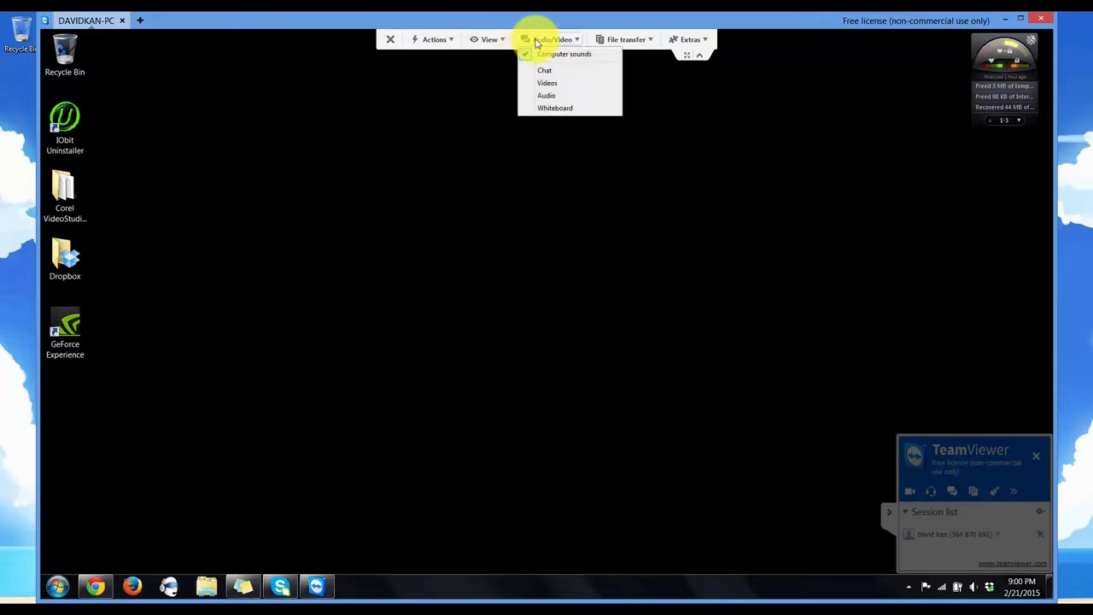
{"action": "left_click", "coordinate": [626, 39]}
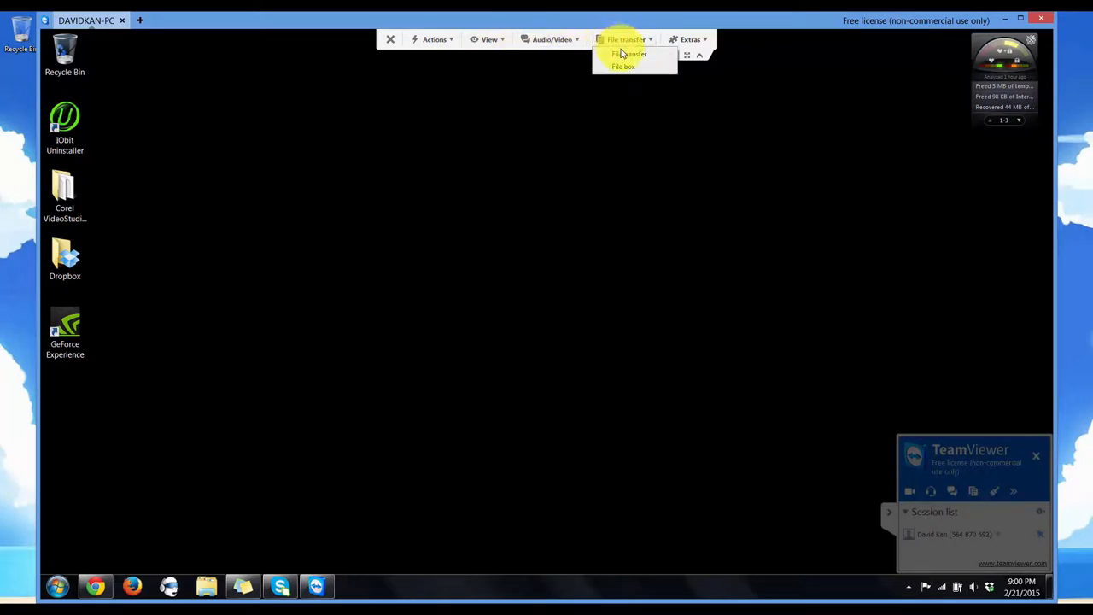
Open the File transfer window, then close the File Transfer Eventlog.
{"action": "left_click", "coordinate": [629, 54]}
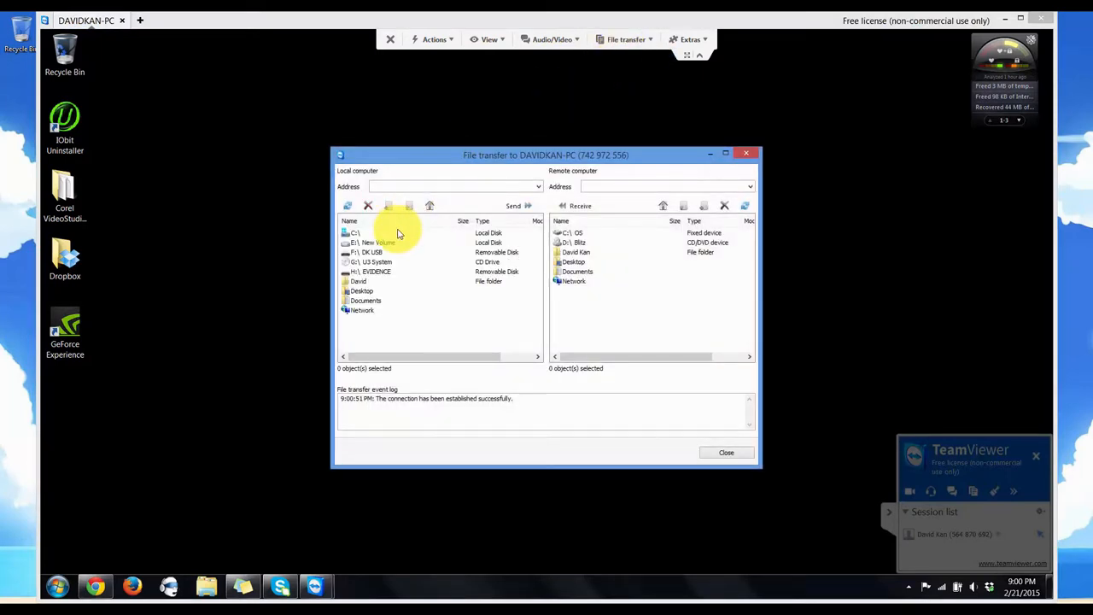
{"action": "mouse_move", "coordinate": [585, 149]}
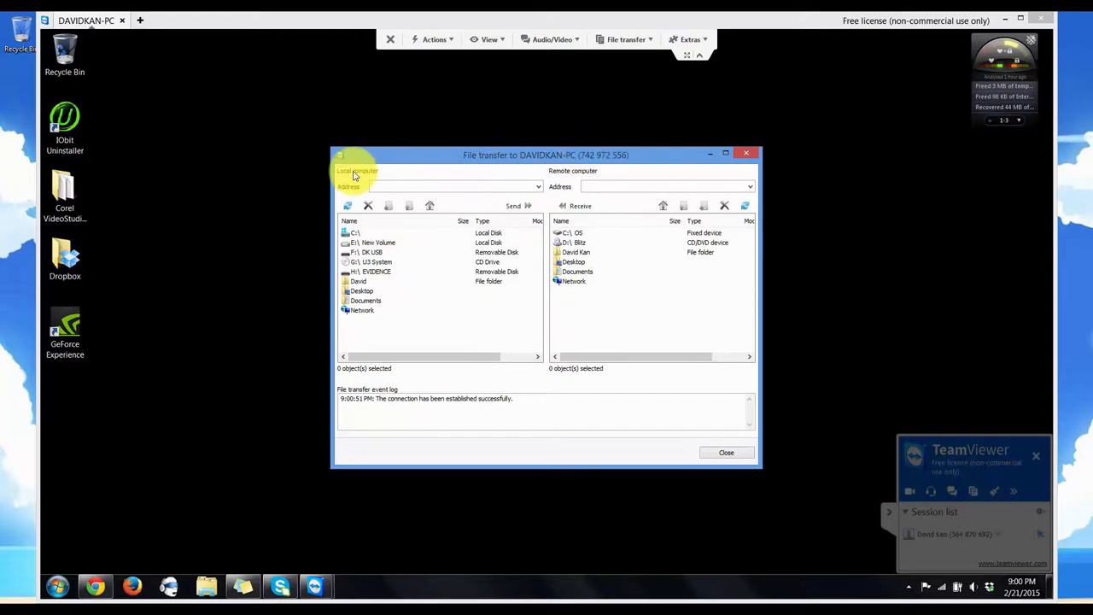
{"action": "mouse_move", "coordinate": [622, 177]}
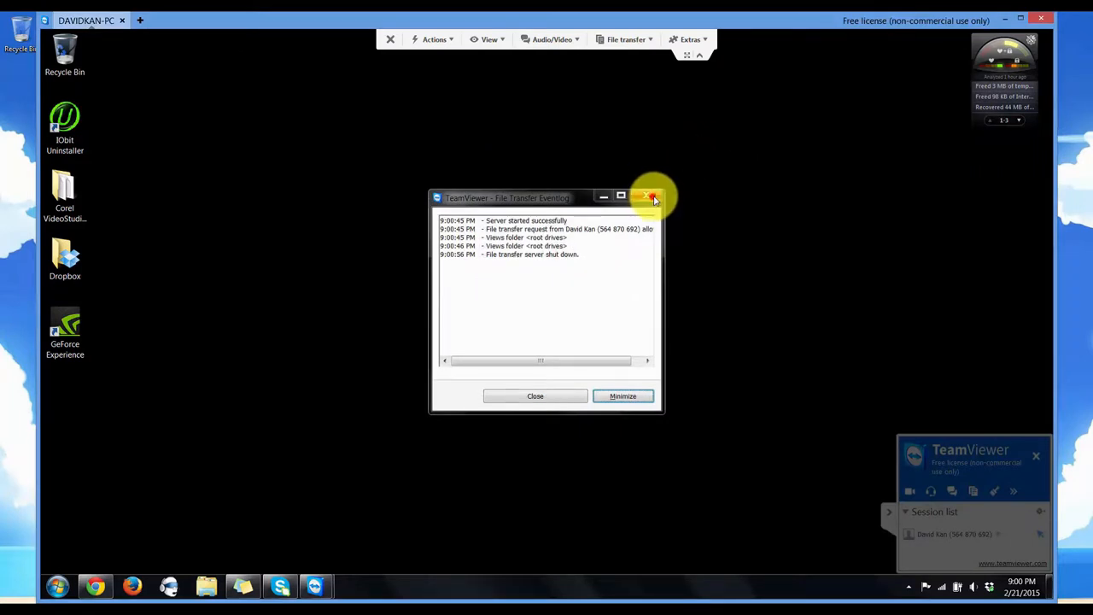
{"action": "left_click", "coordinate": [650, 198]}
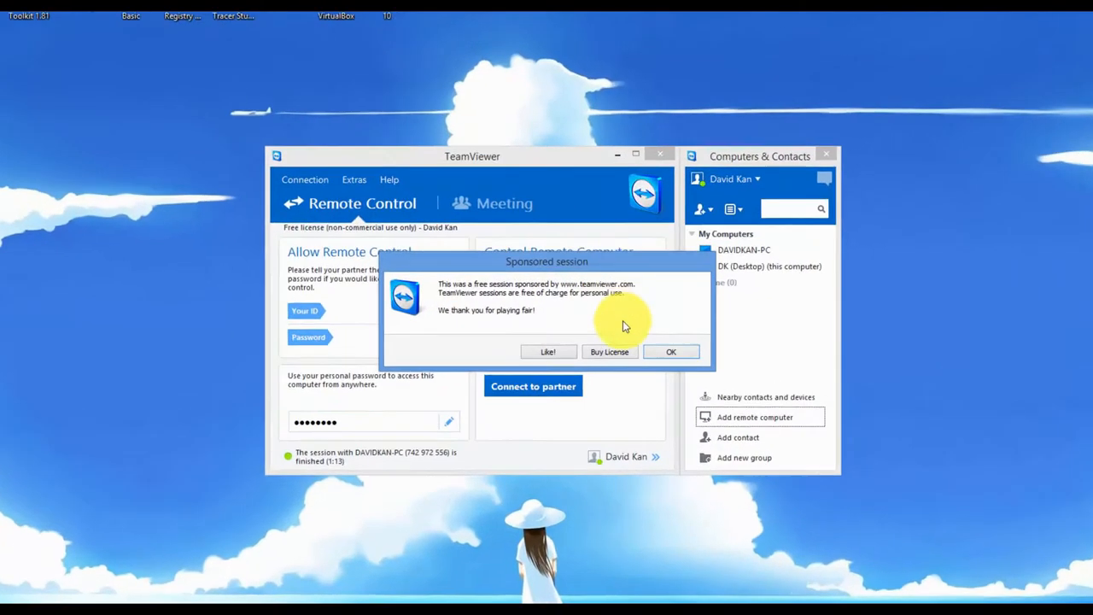
Dismiss the sponsored-session notice and clear the old partner ID from the field.
{"action": "left_click", "coordinate": [671, 351]}
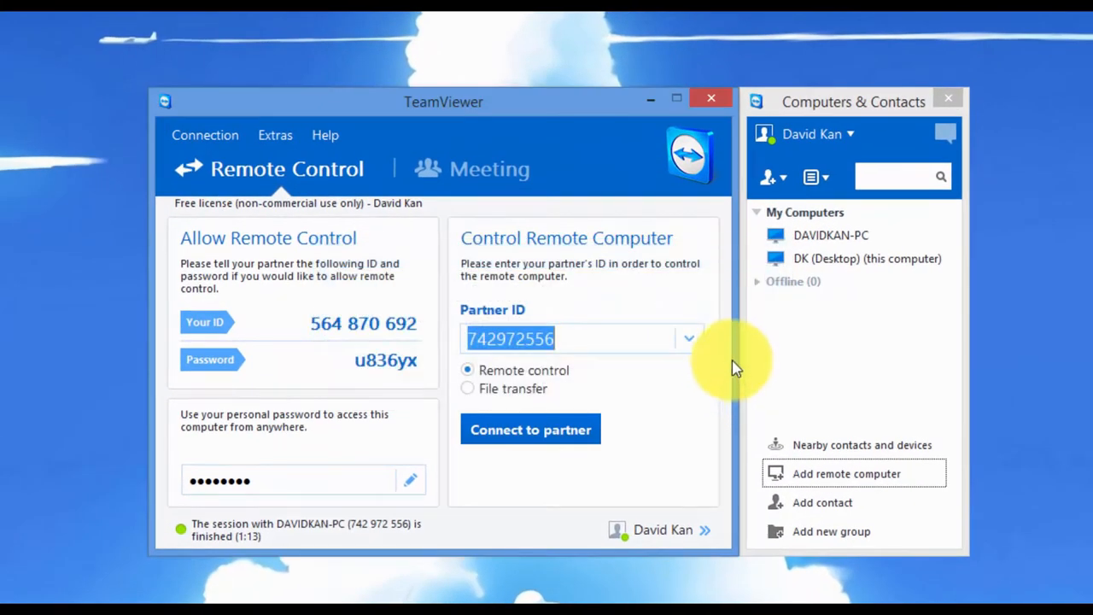
{"action": "left_click", "coordinate": [615, 338]}
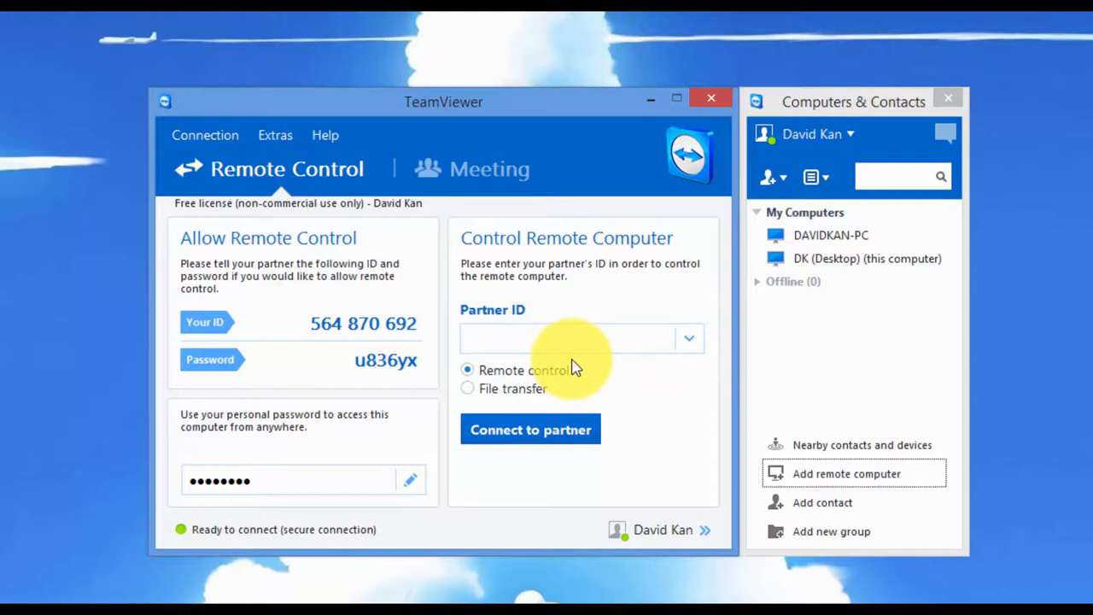
{"action": "left_click", "coordinate": [555, 339]}
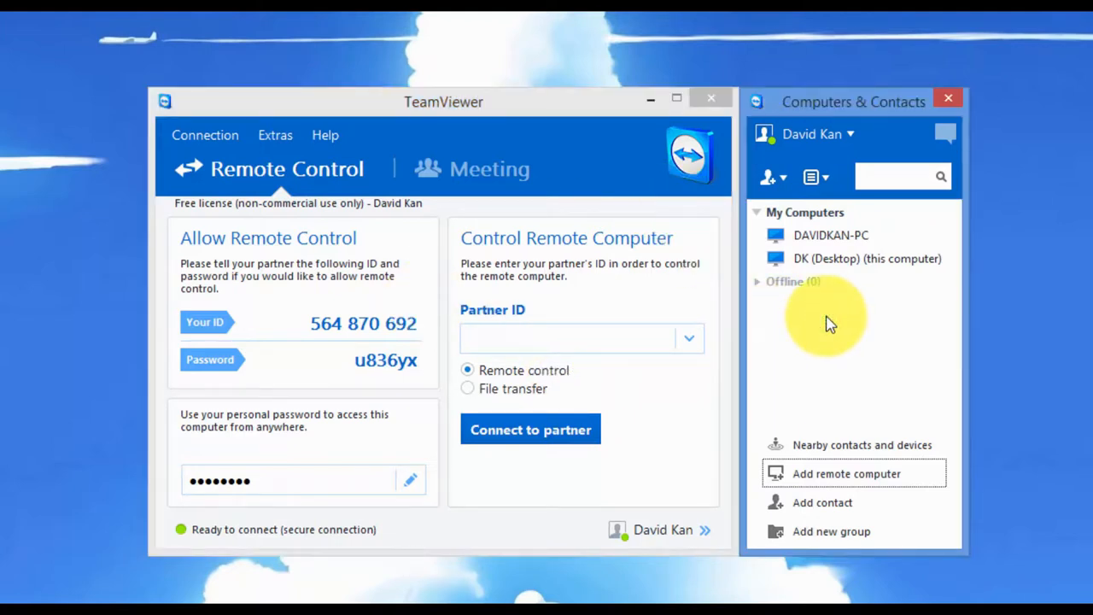
{"action": "mouse_move", "coordinate": [854, 371]}
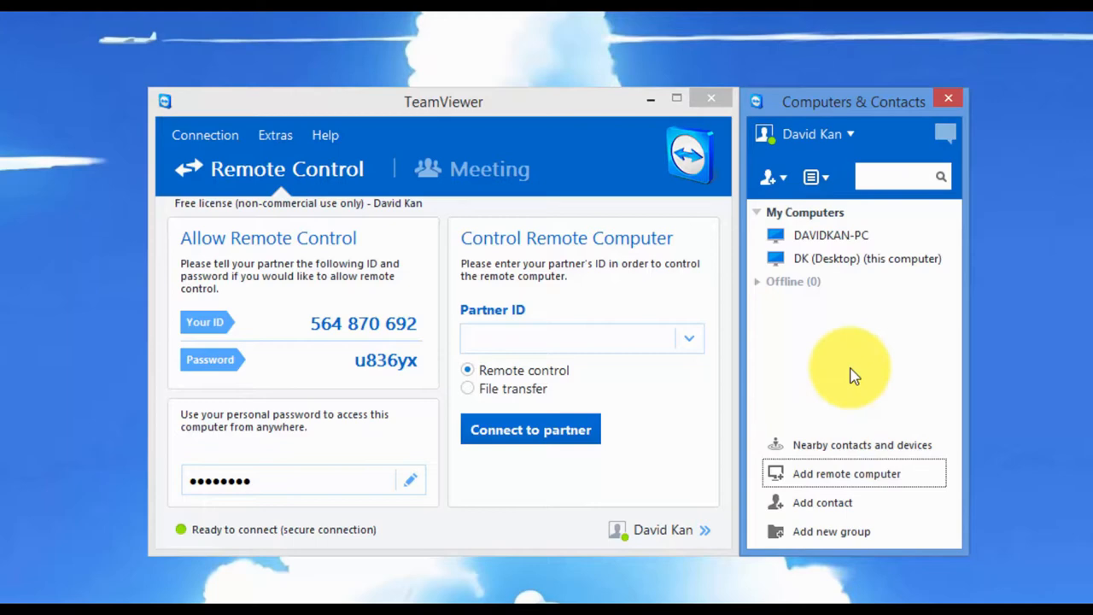
Connect to DAVIDKAN-PC from My Computers in Computers & Contacts.
{"action": "left_click", "coordinate": [845, 474]}
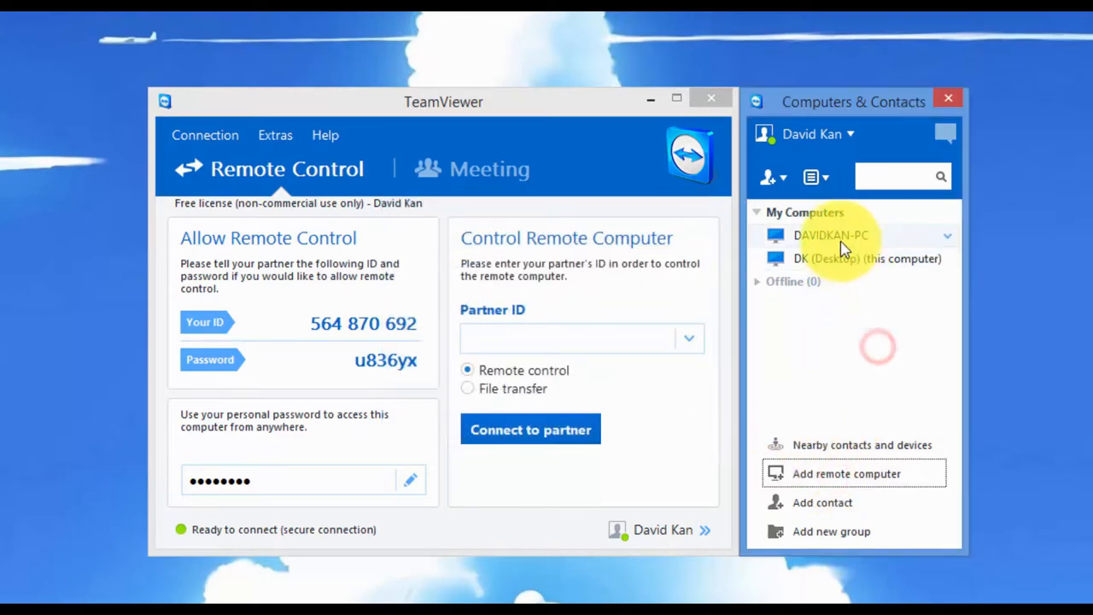
{"action": "left_click", "coordinate": [831, 234]}
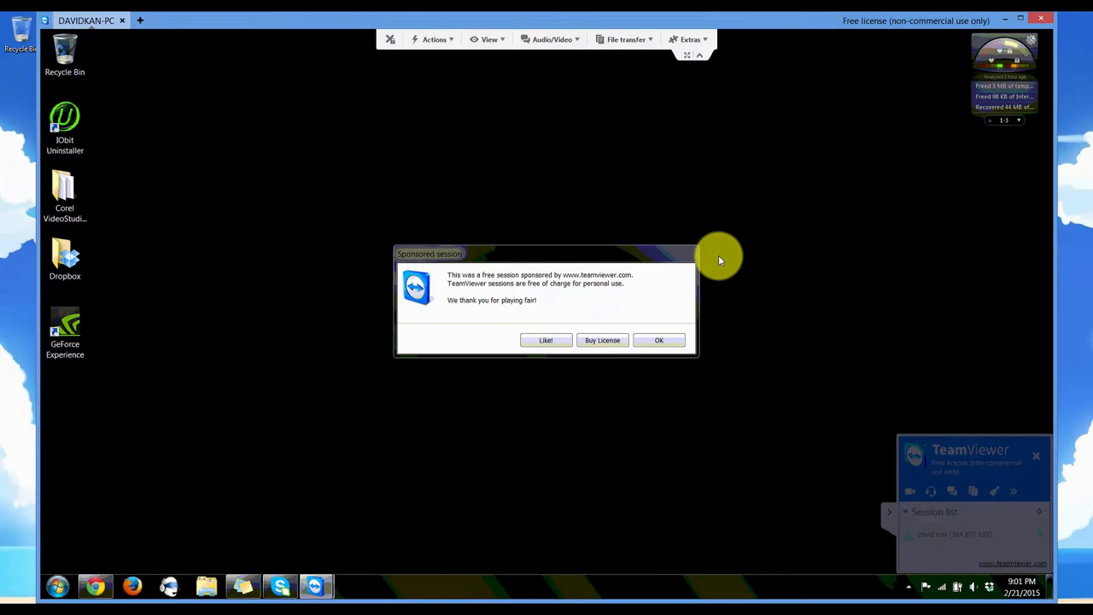
Dismiss the sponsored notice and show the DAVIDKAN-PC session's Actions menu.
{"action": "left_click", "coordinate": [658, 340]}
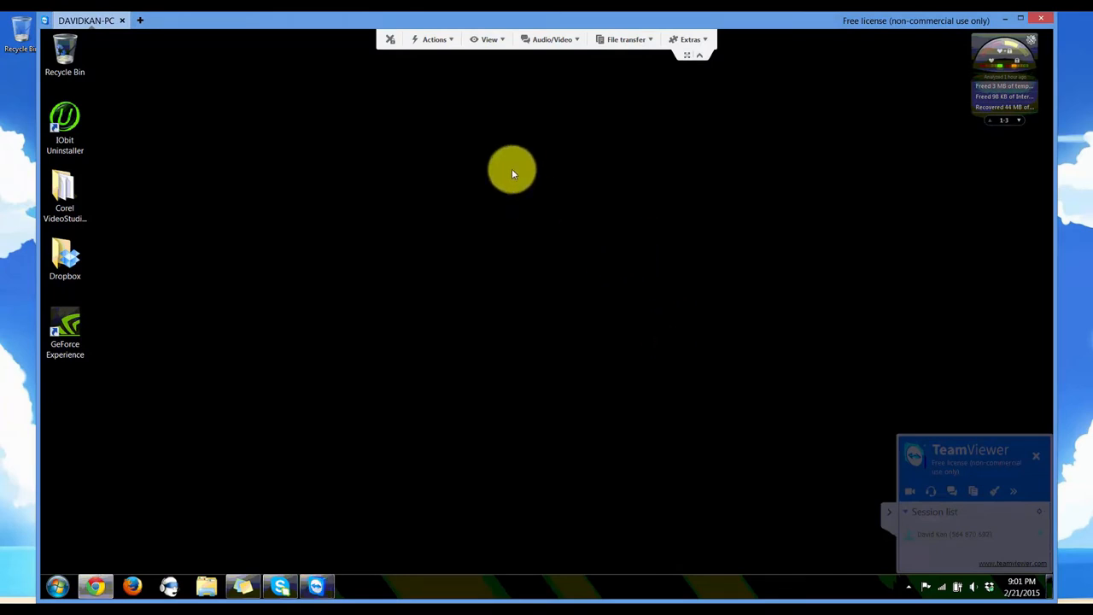
{"action": "left_click", "coordinate": [435, 39]}
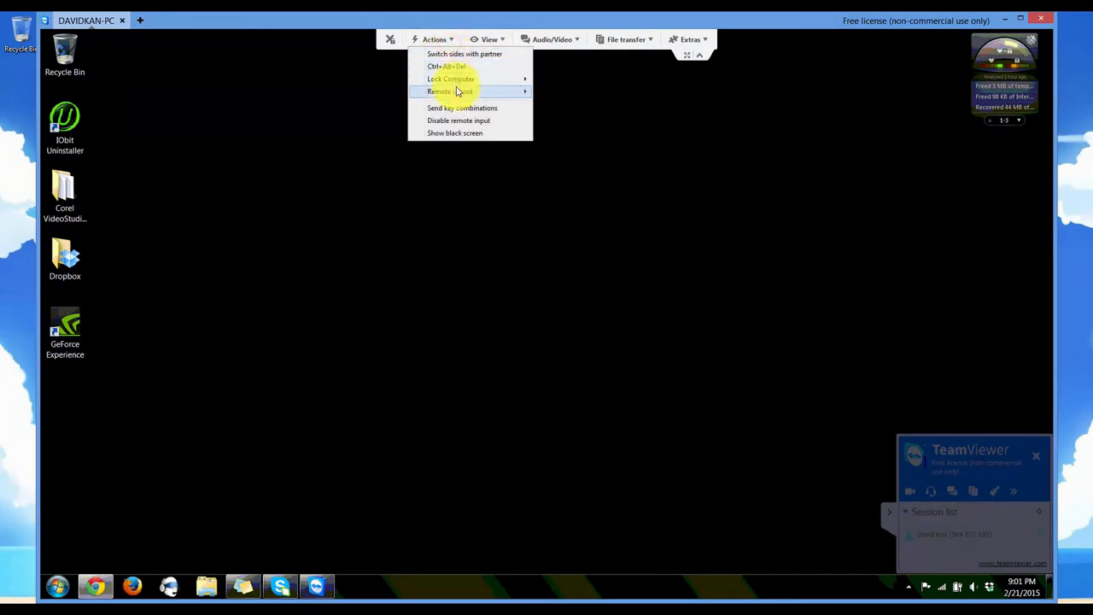
{"action": "mouse_move", "coordinate": [450, 78]}
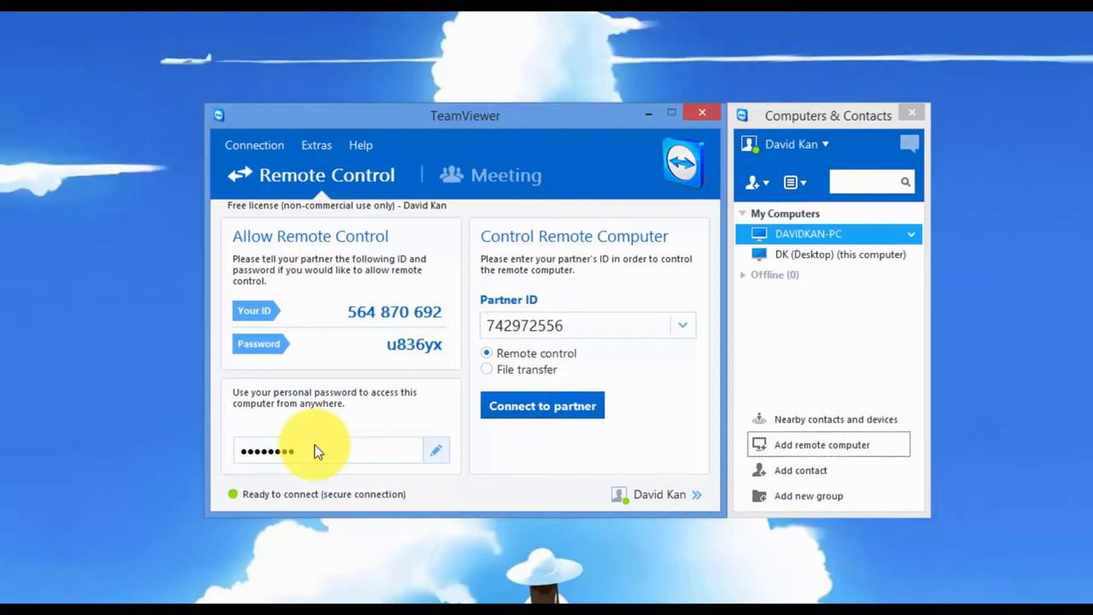
{"action": "left_click", "coordinate": [588, 326]}
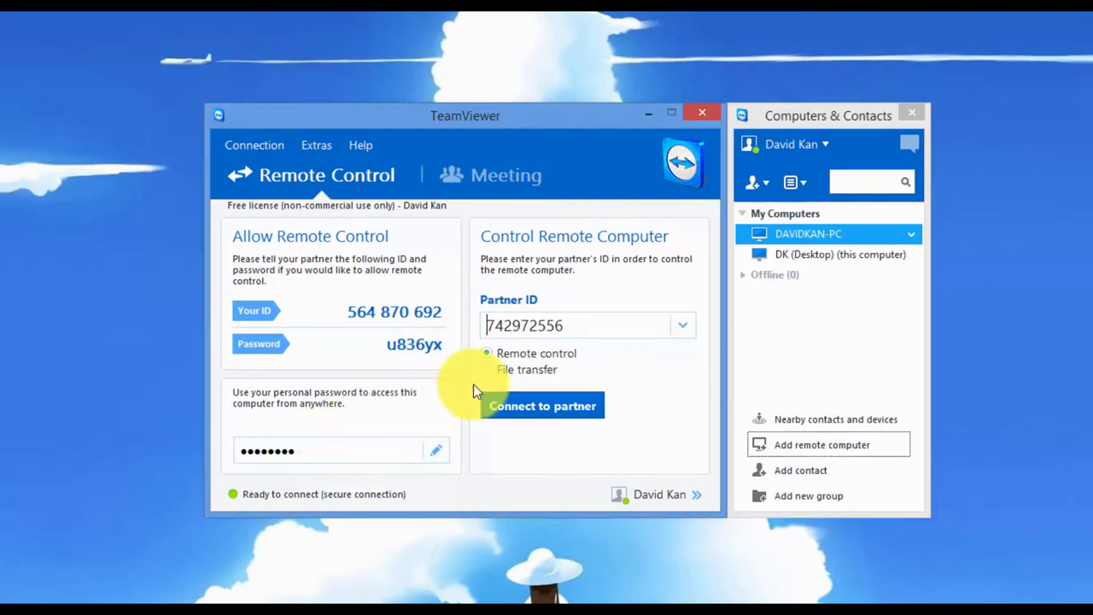
{"action": "triple_click", "coordinate": [587, 325]}
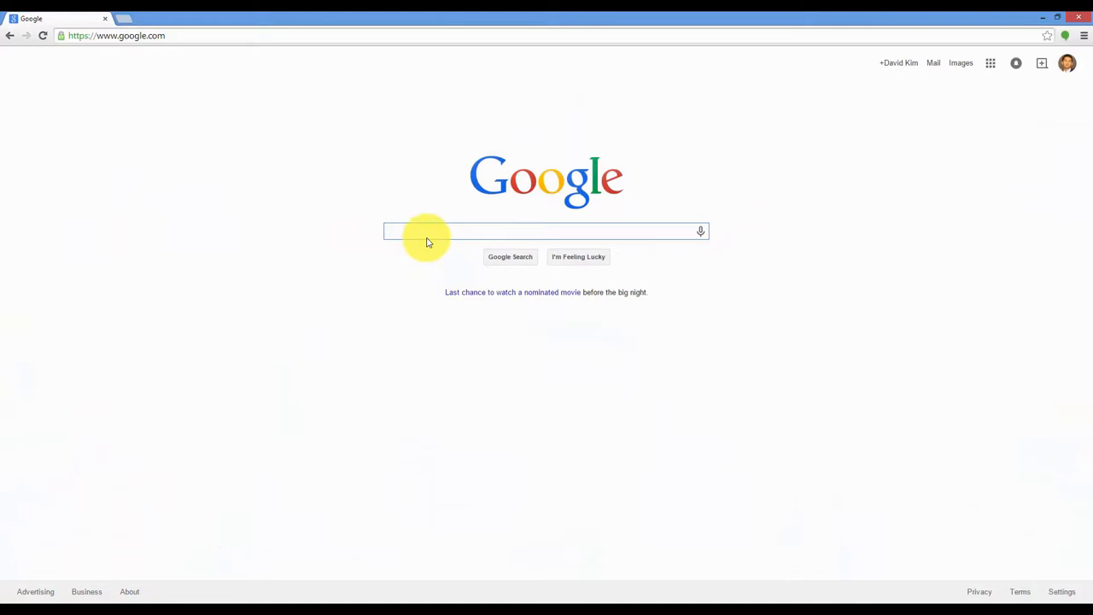
Search Google for 'teamviewer login'.
{"action": "left_click", "coordinate": [427, 231]}
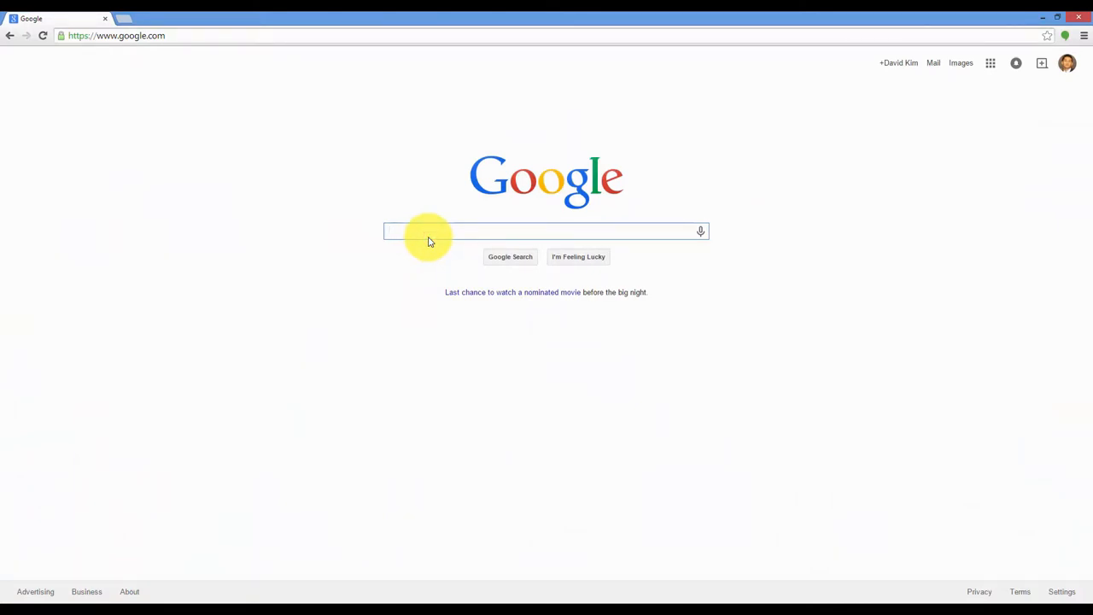
{"action": "type", "text": "teamviewer login"}
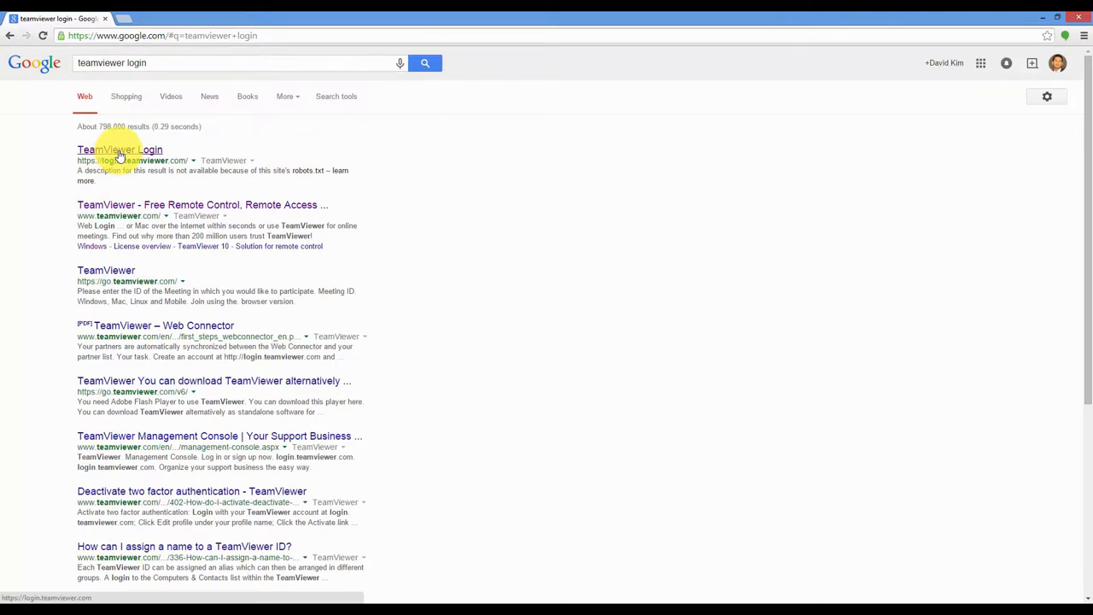
Open the TeamViewer Login result and sign out of the Management Console.
{"action": "left_click", "coordinate": [120, 149]}
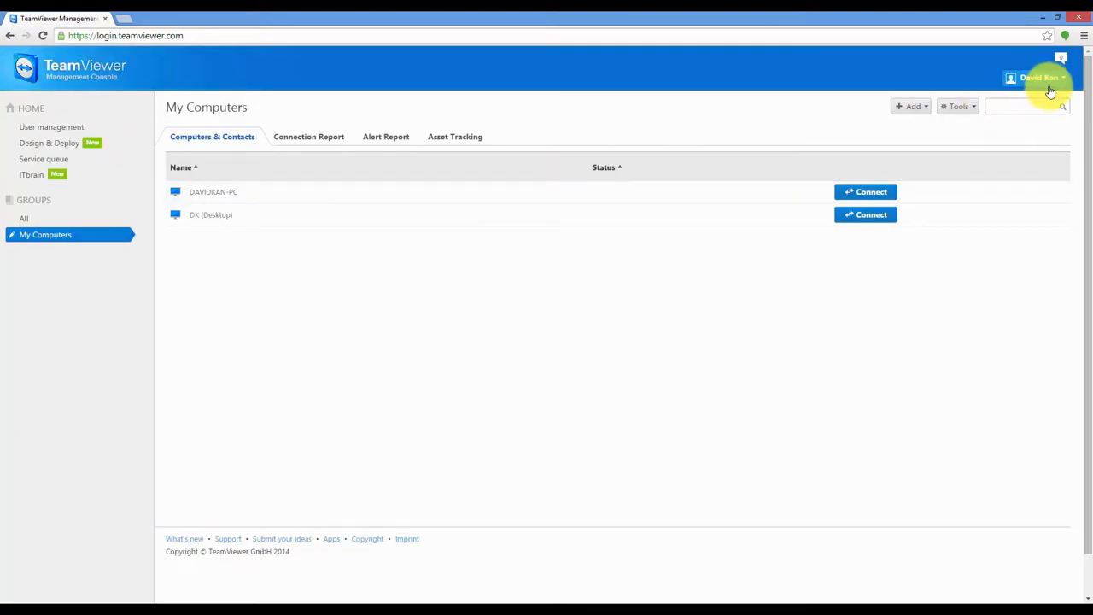
{"action": "left_click", "coordinate": [1040, 78]}
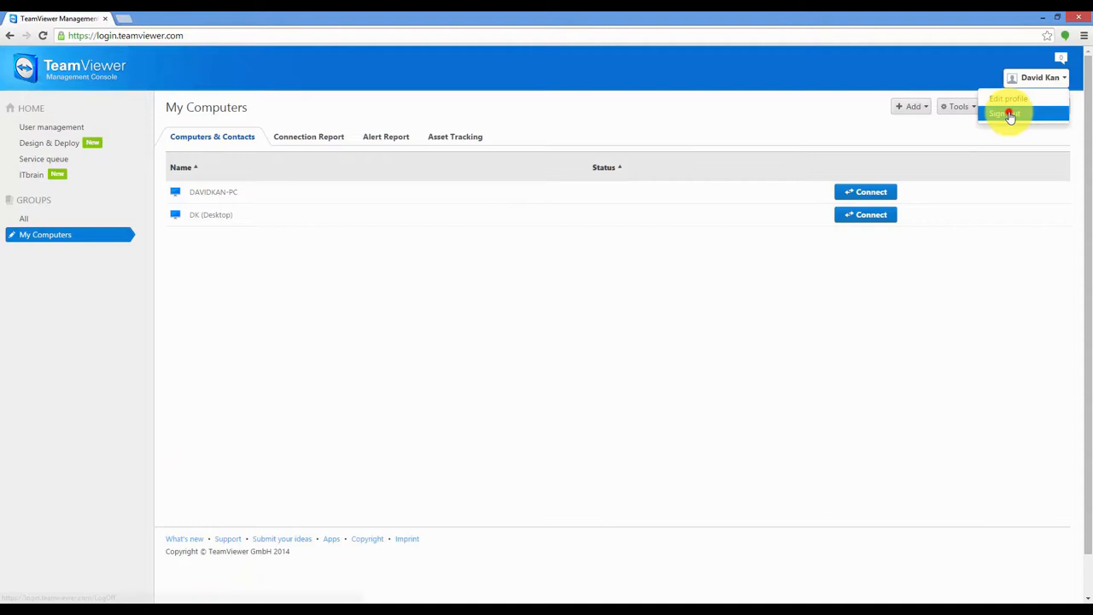
{"action": "left_click", "coordinate": [1005, 114]}
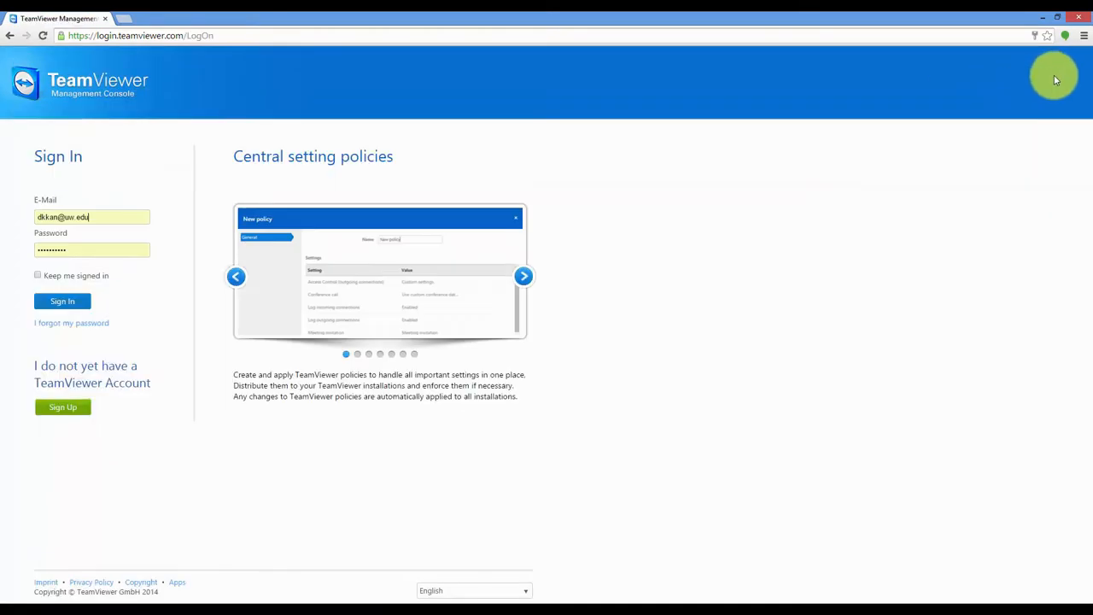
{"action": "mouse_move", "coordinate": [132, 306]}
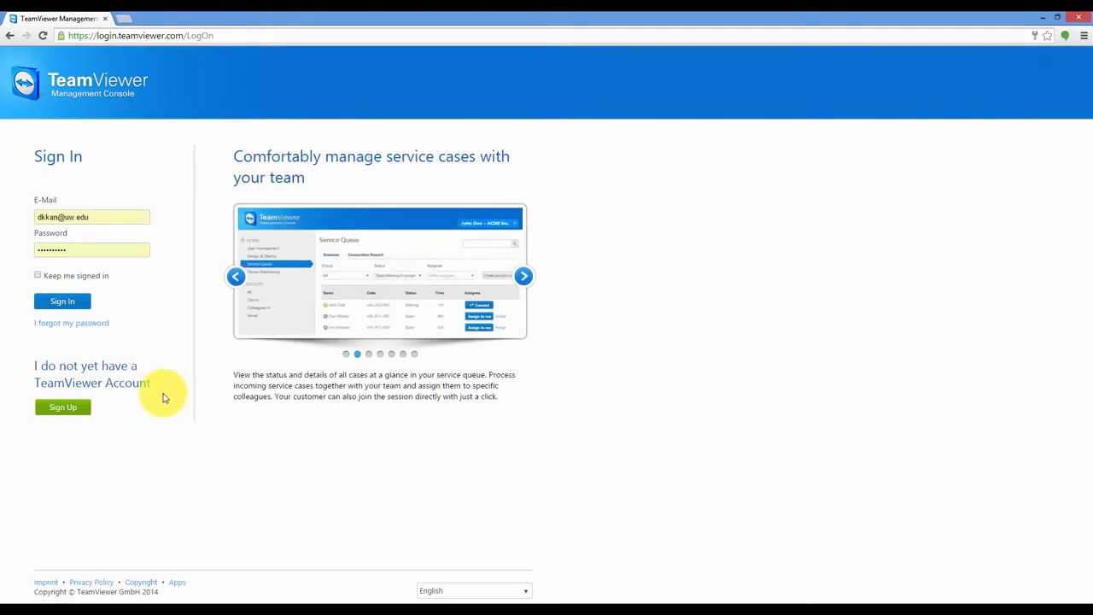
{"action": "mouse_move", "coordinate": [179, 374]}
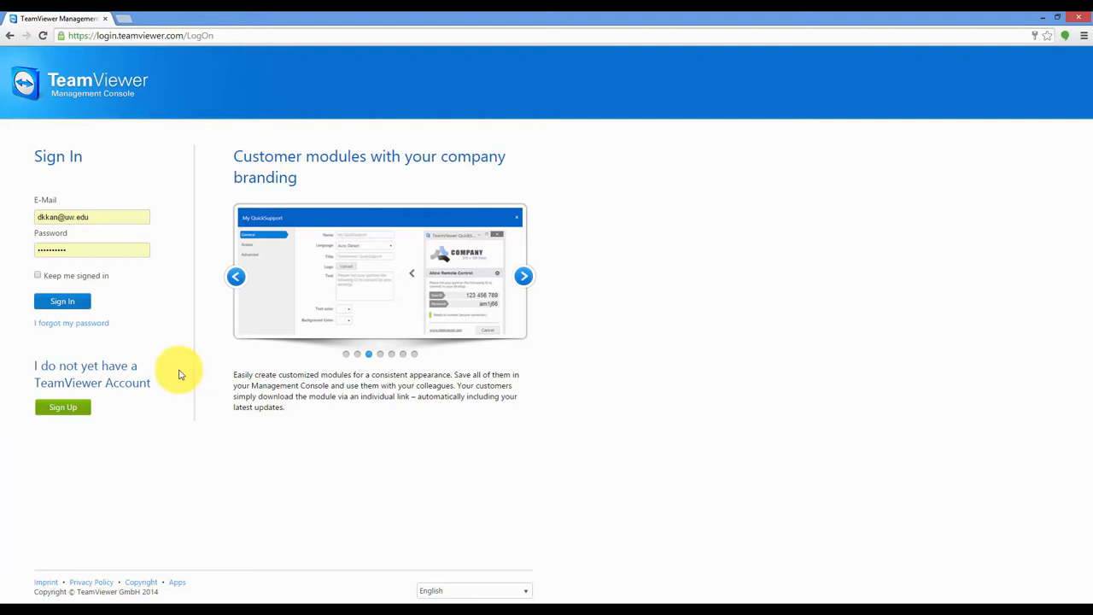
Sign back in with e-mail and password to reach My Computers.
{"action": "left_click", "coordinate": [91, 217]}
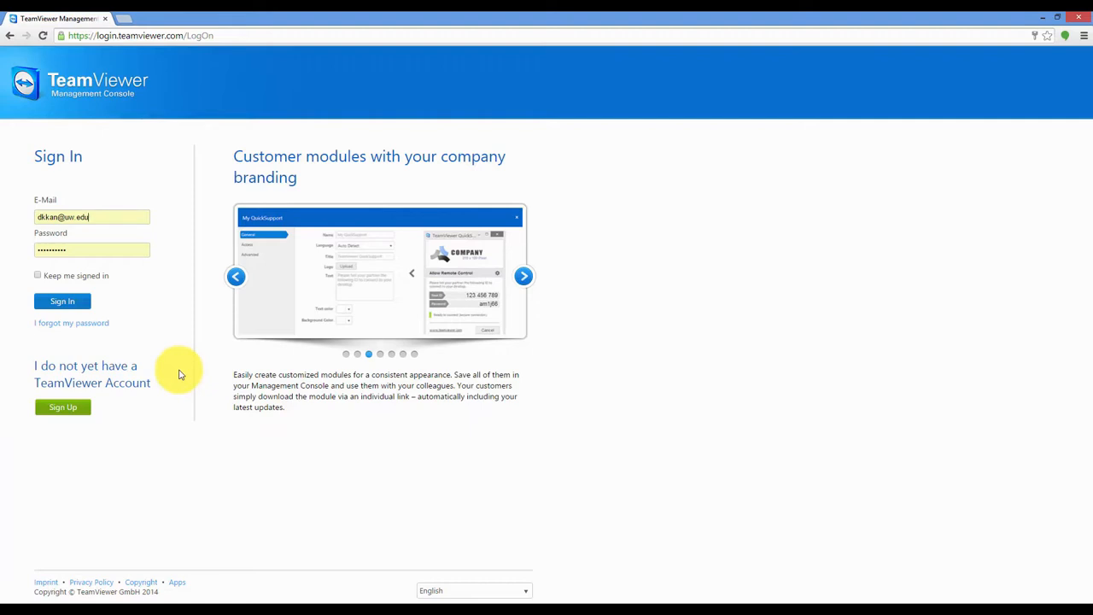
{"action": "left_click", "coordinate": [62, 300]}
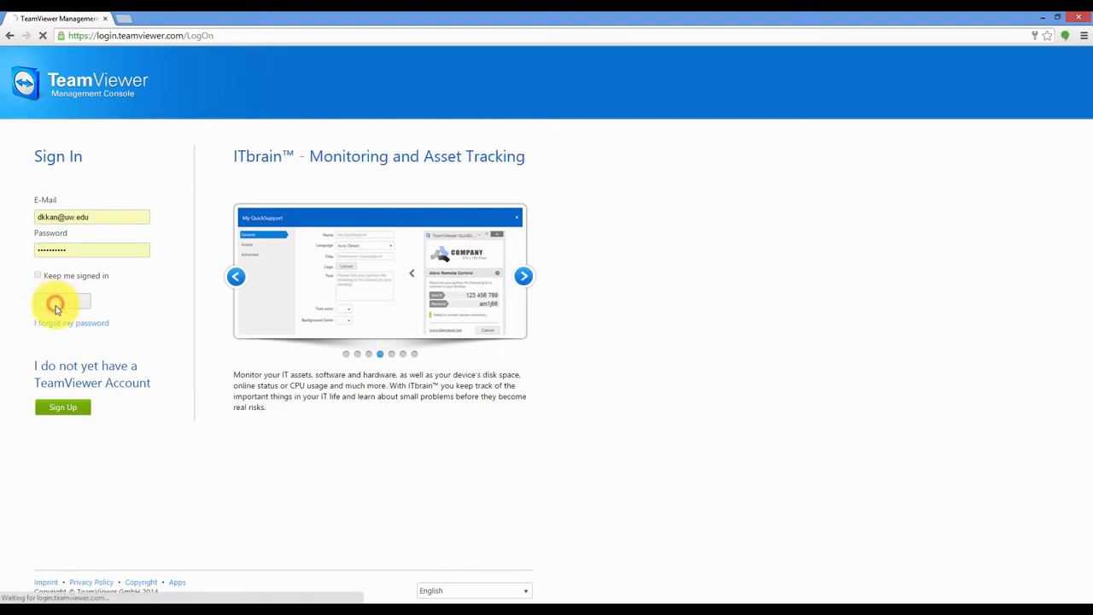
{"action": "left_click", "coordinate": [56, 303]}
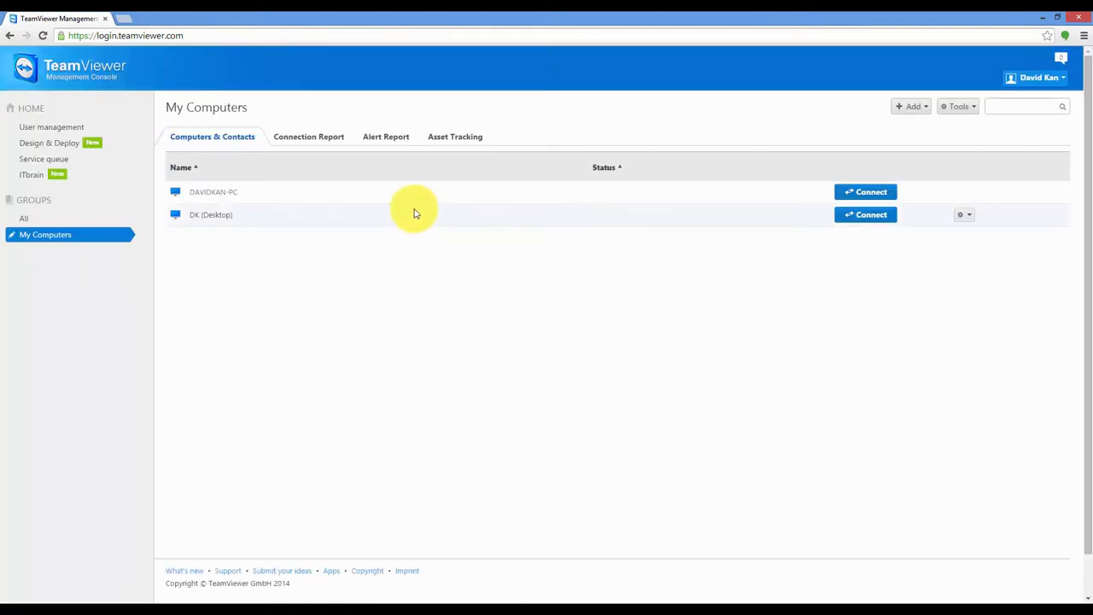
Connect to DAVIDKAN-PC from its My Computers row, launching the TeamViewer app.
{"action": "left_click", "coordinate": [865, 192]}
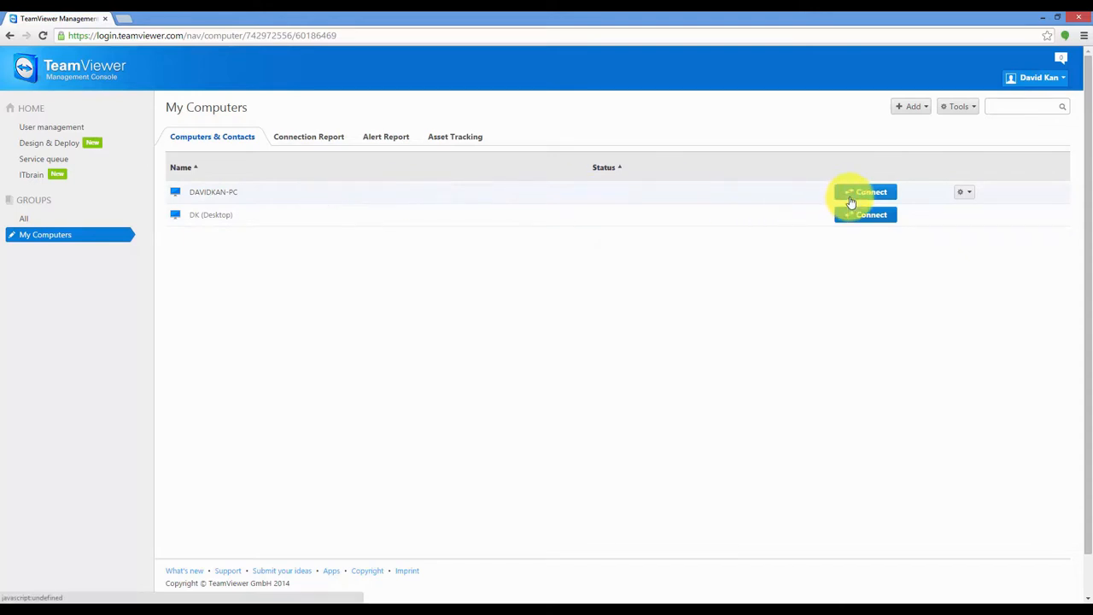
{"action": "left_click", "coordinate": [865, 191]}
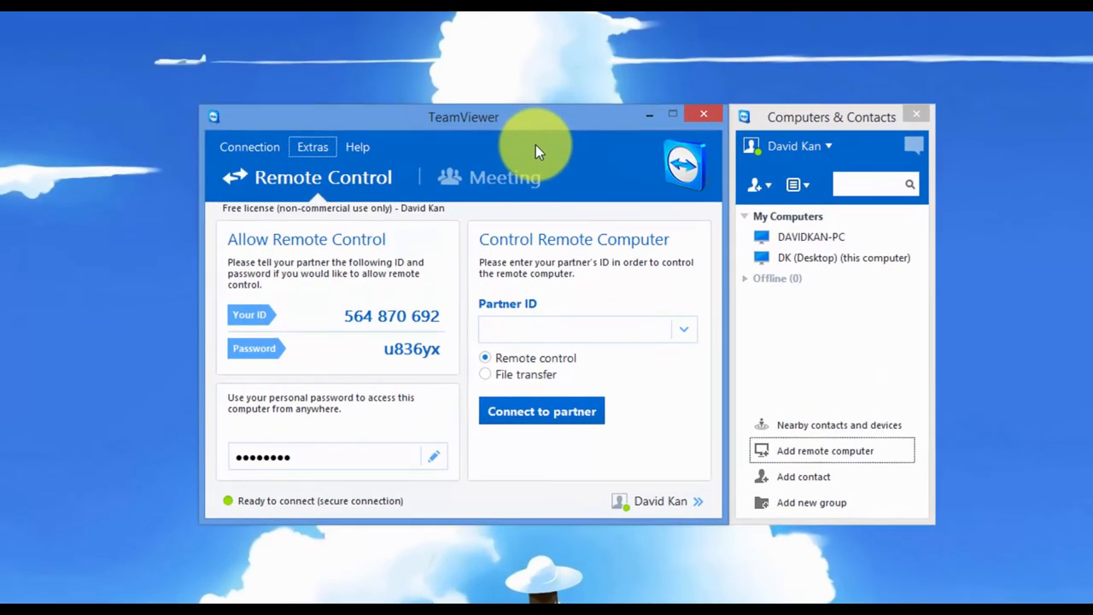
{"action": "mouse_move", "coordinate": [517, 186]}
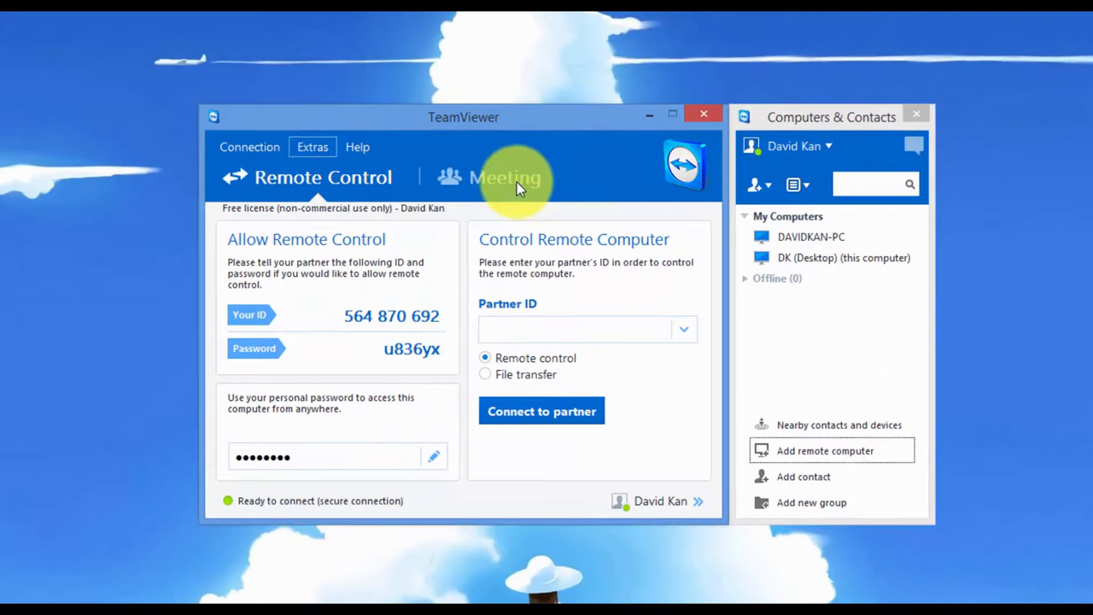
Show the empty My Meetings list from the Meeting section.
{"action": "left_click", "coordinate": [505, 178]}
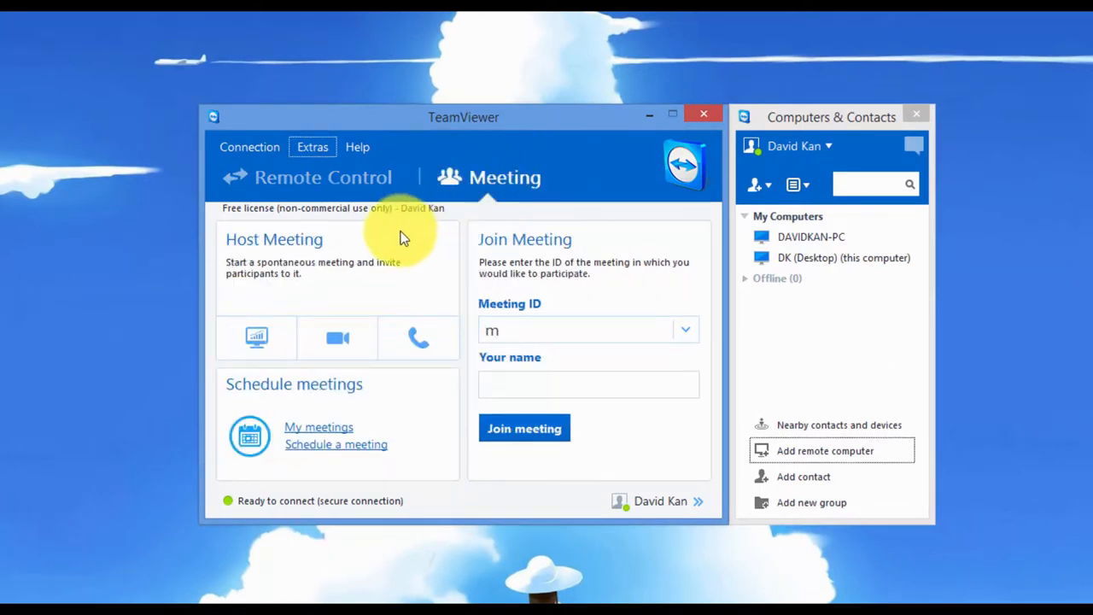
{"action": "mouse_move", "coordinate": [329, 426]}
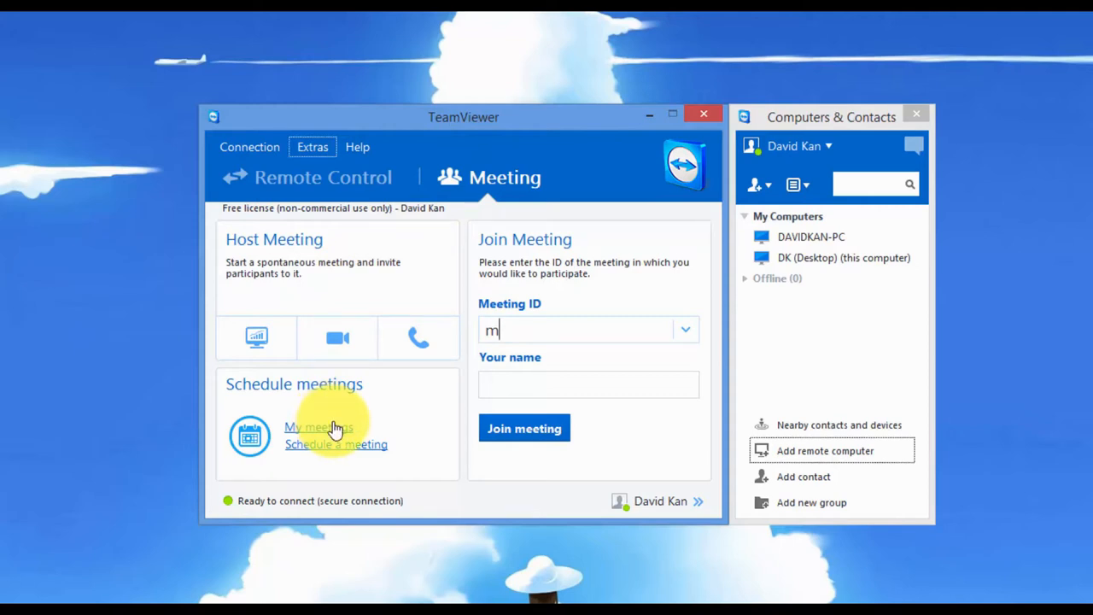
{"action": "left_click", "coordinate": [318, 426]}
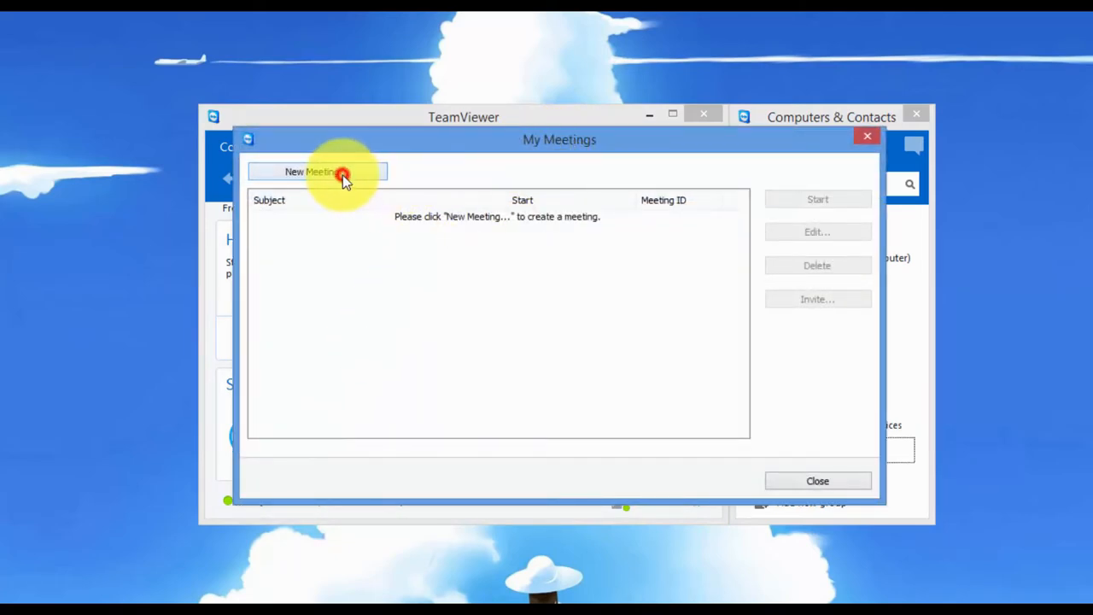
Save a new meeting 'Team Meeting 1 - Discovery Phase' and decline the Outlook wizard.
{"action": "left_click", "coordinate": [317, 171]}
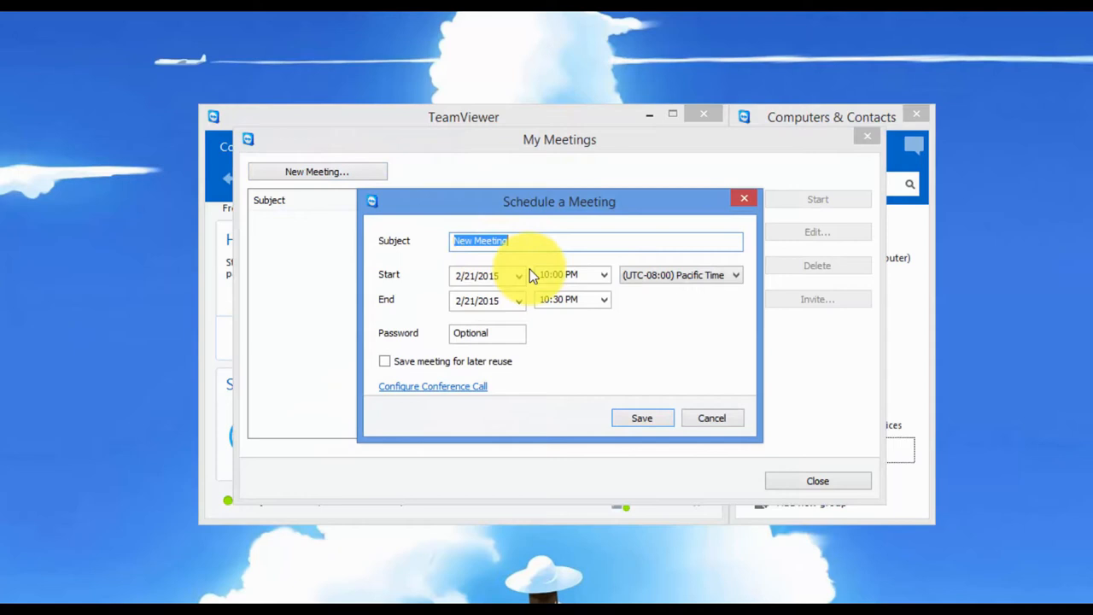
{"action": "type", "text": "Team Meeting"}
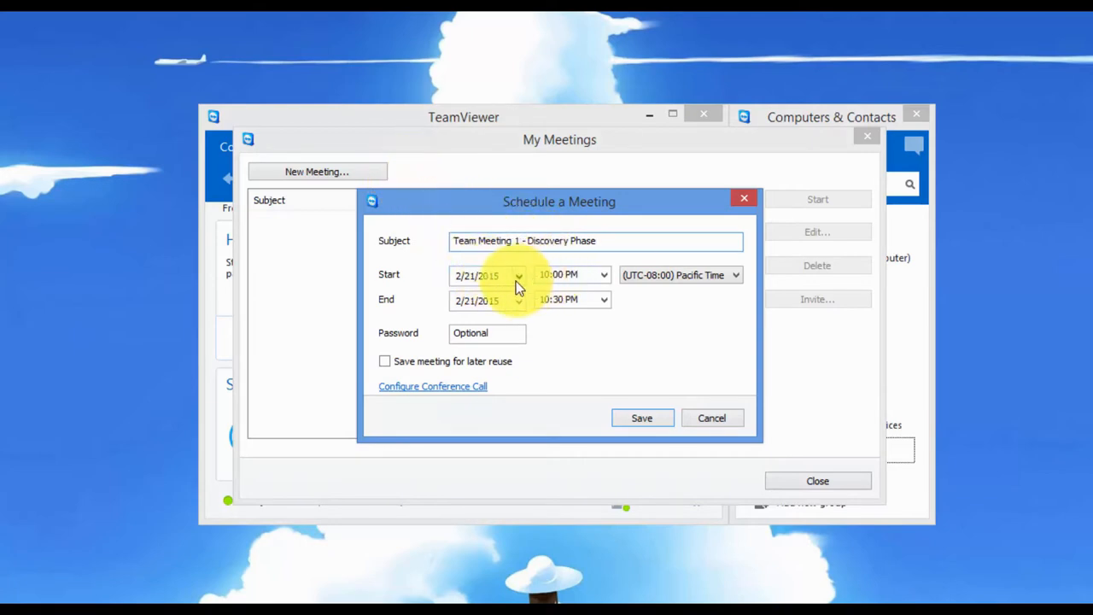
{"action": "mouse_move", "coordinate": [527, 312]}
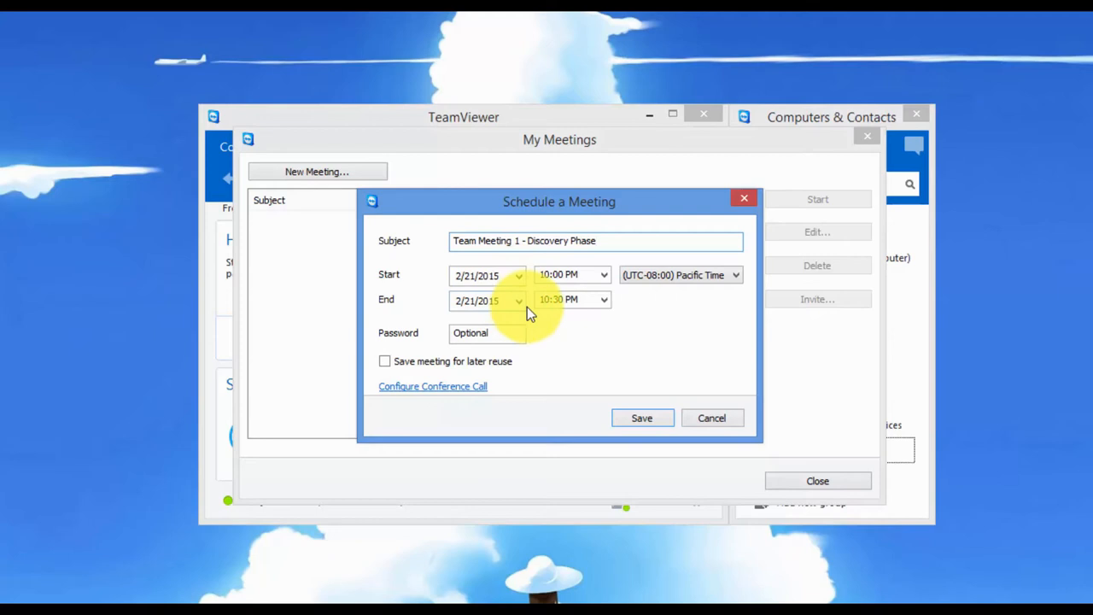
{"action": "left_click", "coordinate": [487, 333]}
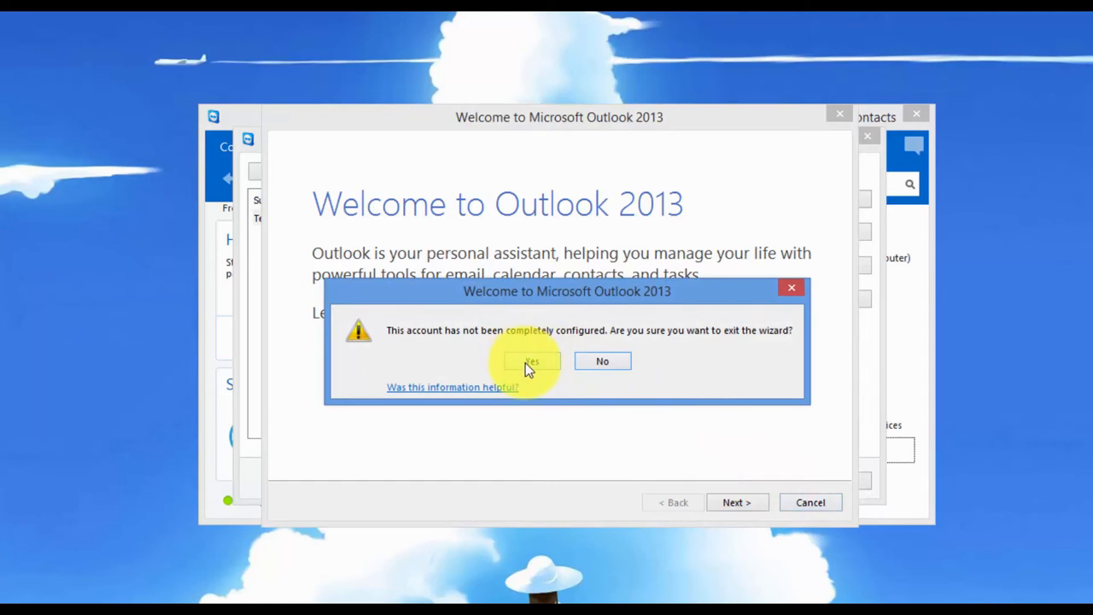
{"action": "left_click", "coordinate": [531, 360]}
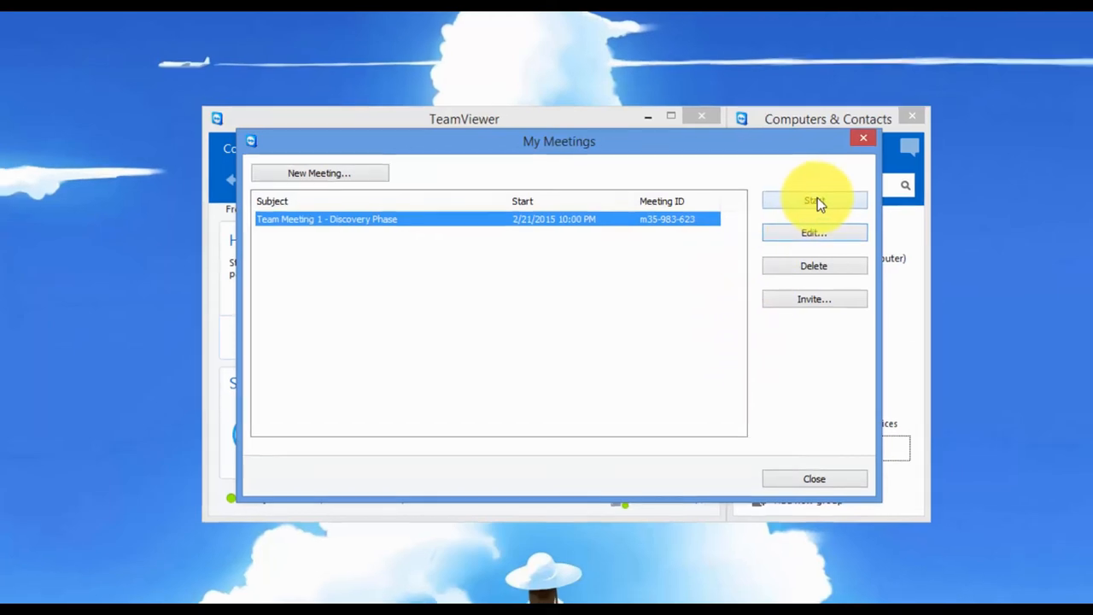
Start 'Team Meeting 1 - Discovery Phase' and toggle the microphone.
{"action": "left_click", "coordinate": [814, 200]}
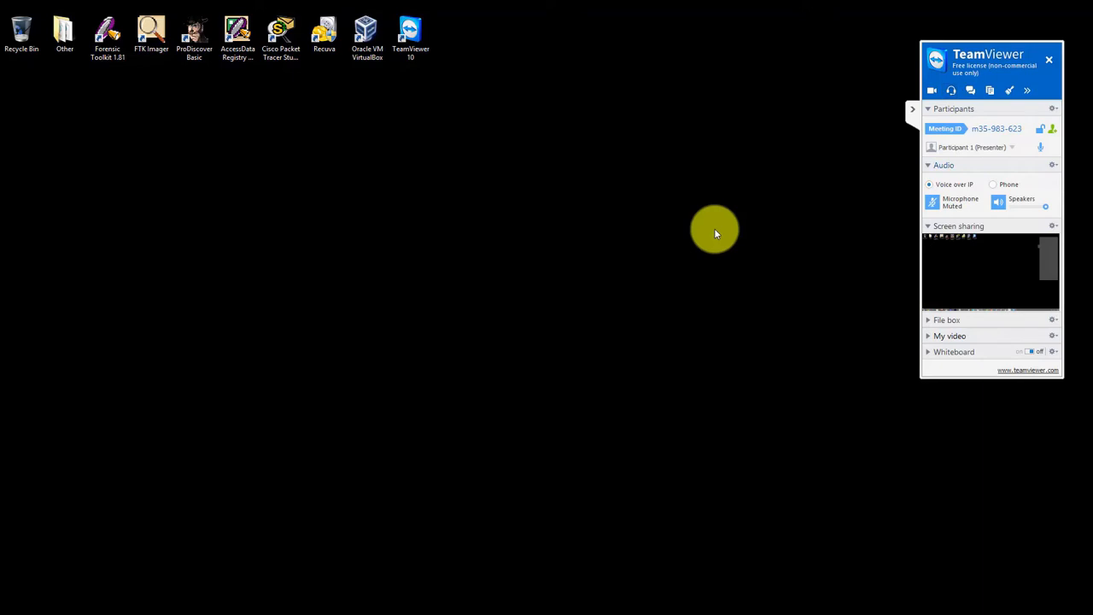
{"action": "mouse_move", "coordinate": [579, 186]}
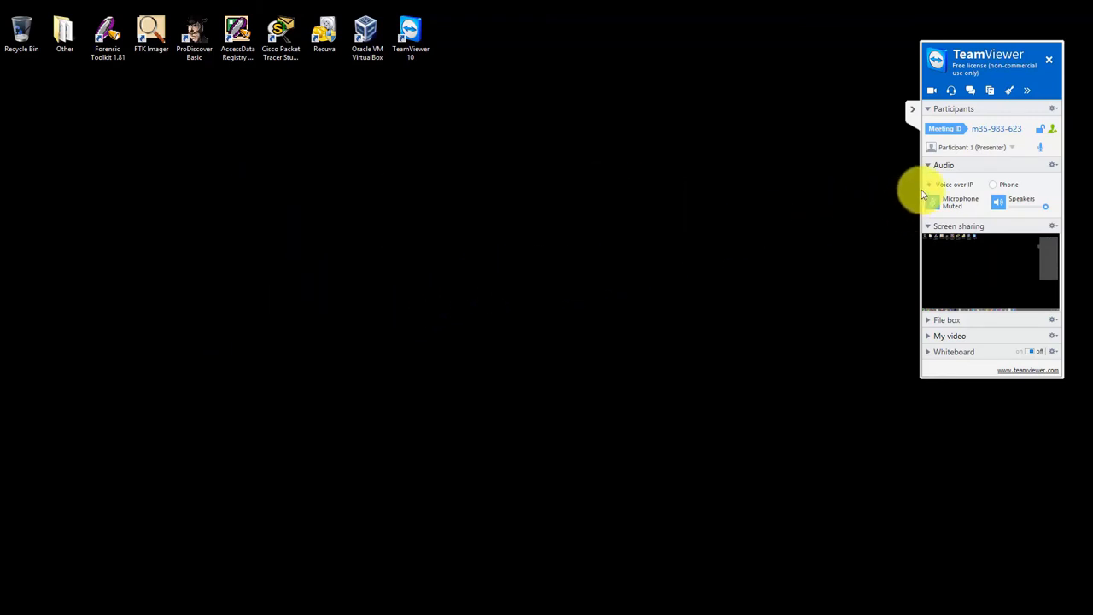
{"action": "left_click", "coordinate": [930, 184]}
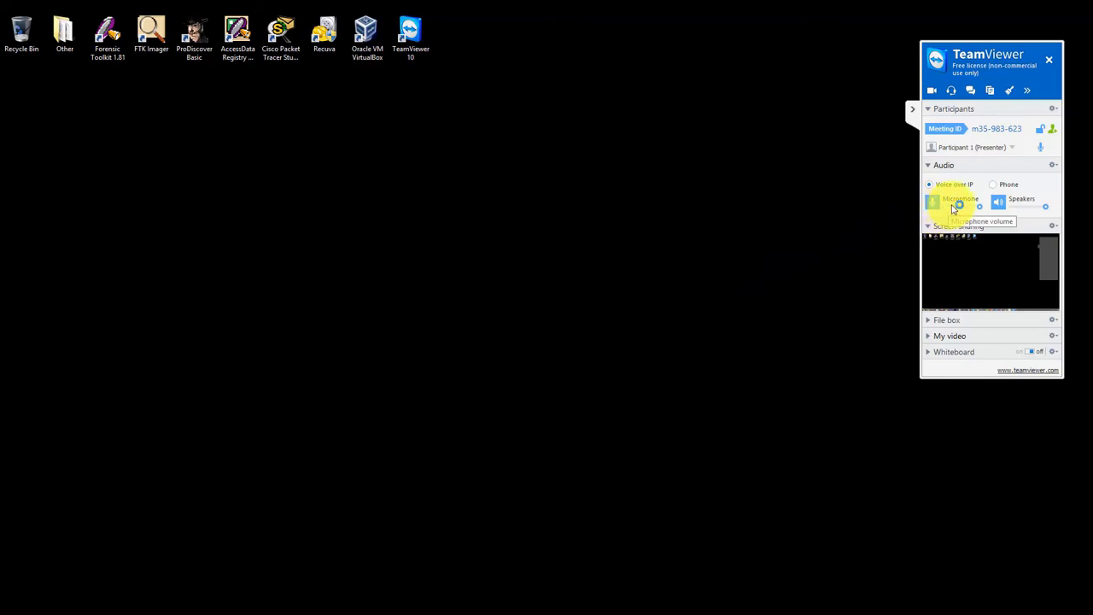
{"action": "mouse_move", "coordinate": [787, 267]}
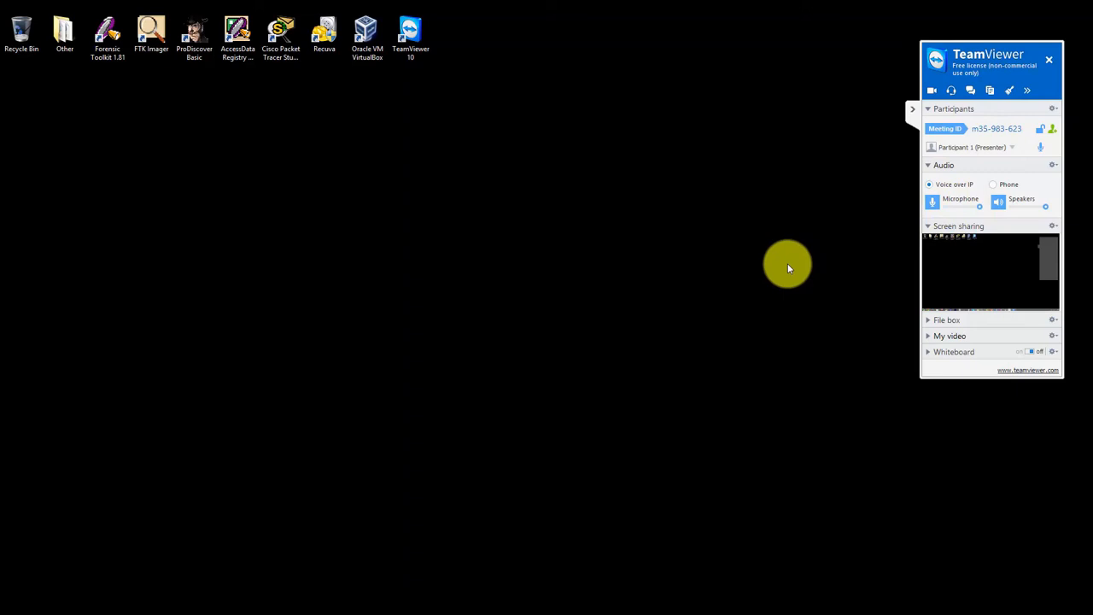
{"action": "mouse_move", "coordinate": [1040, 83]}
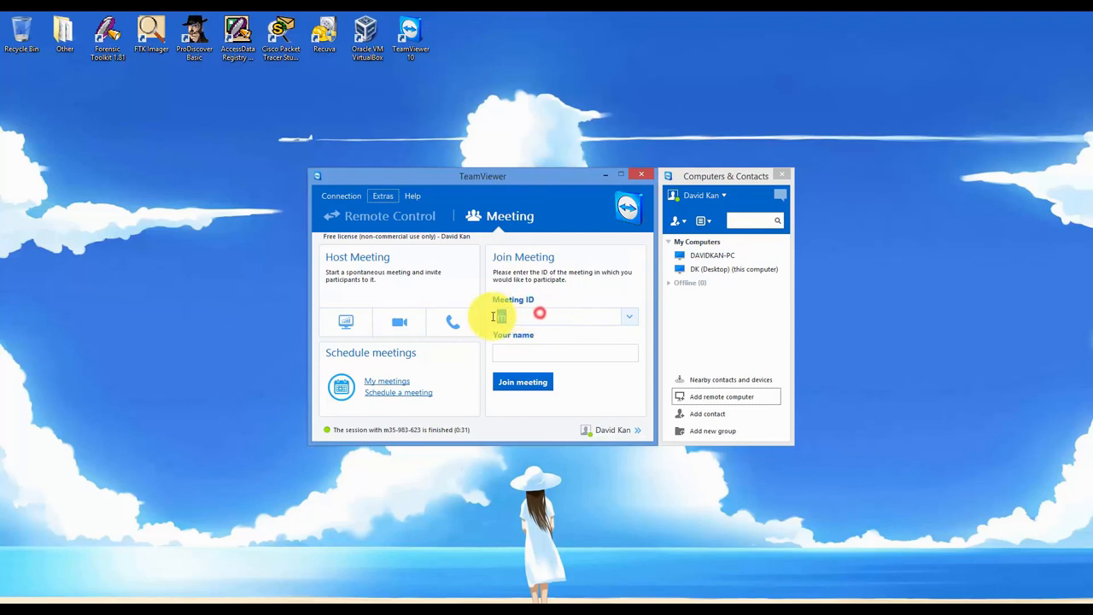
Return to Remote Control mode and place the cursor in the Partner ID box.
{"action": "type", "text": "m"}
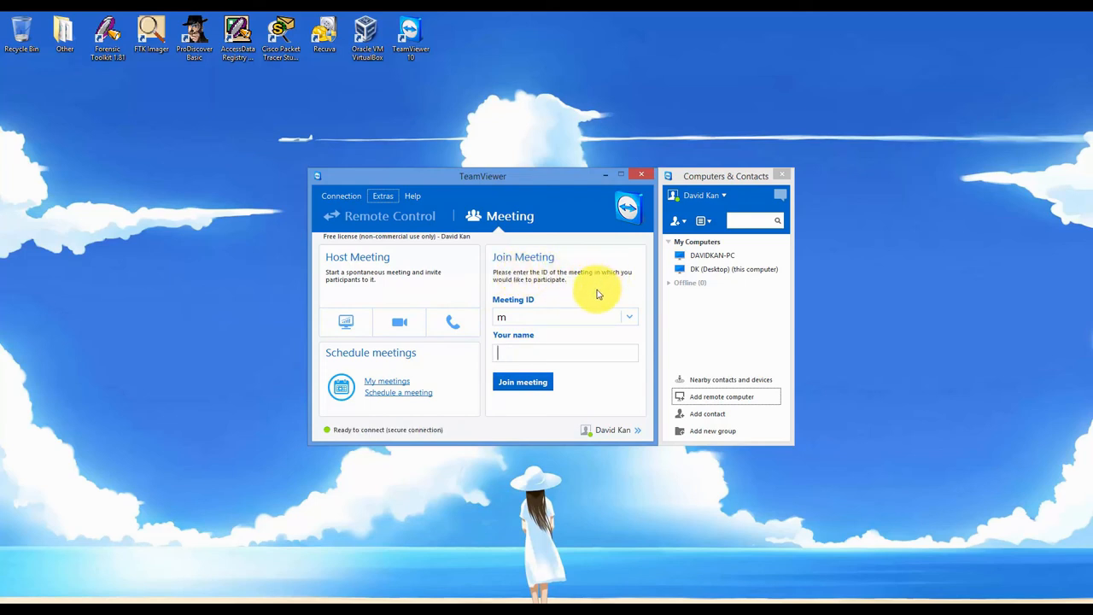
{"action": "mouse_move", "coordinate": [410, 216]}
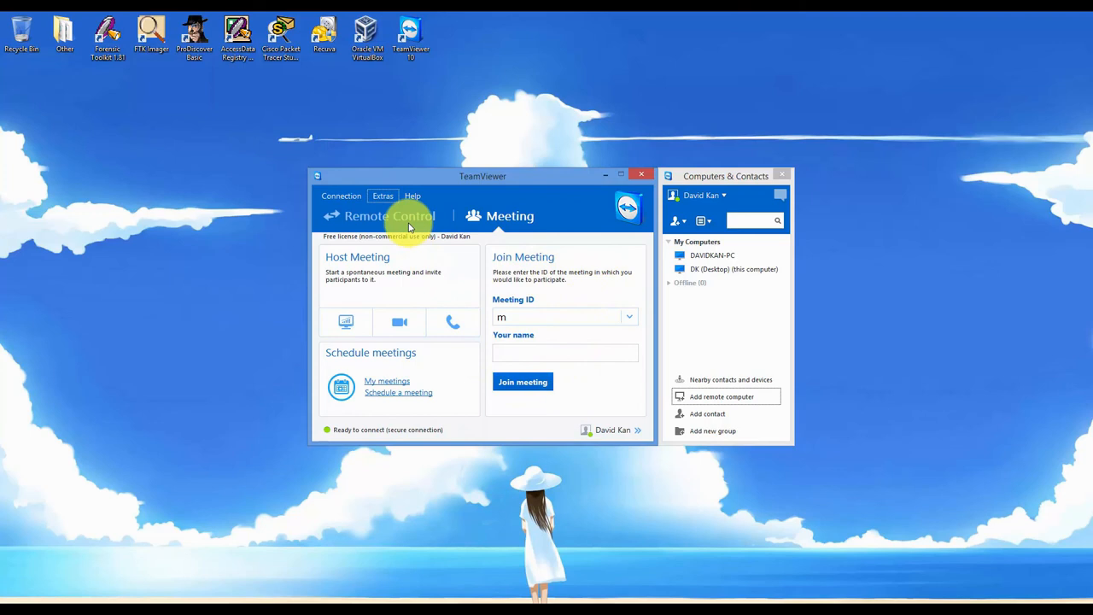
{"action": "left_click", "coordinate": [389, 215]}
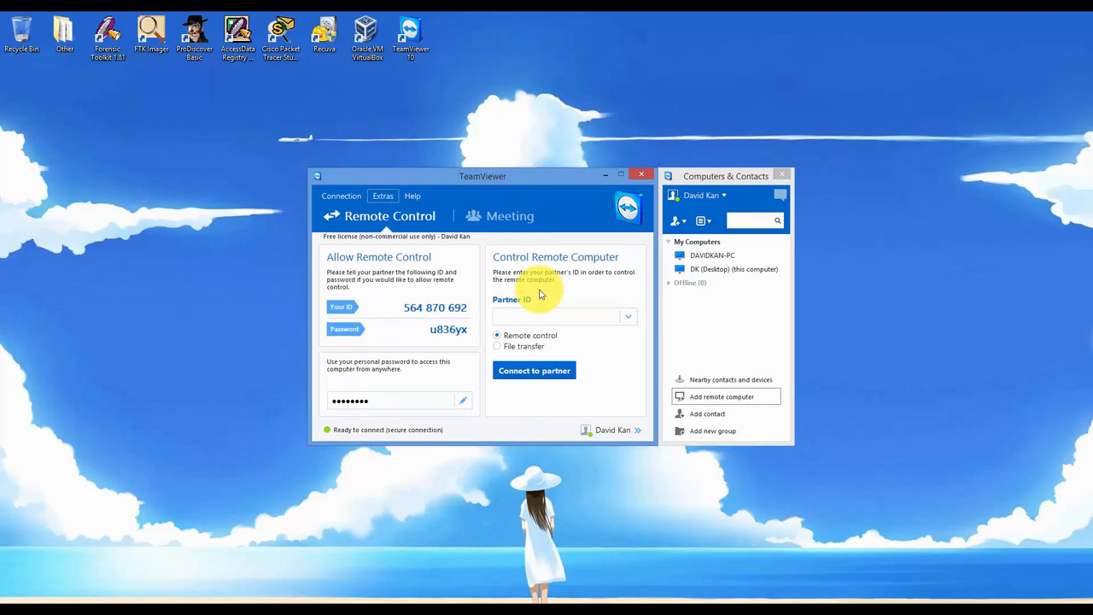
{"action": "left_click", "coordinate": [559, 316]}
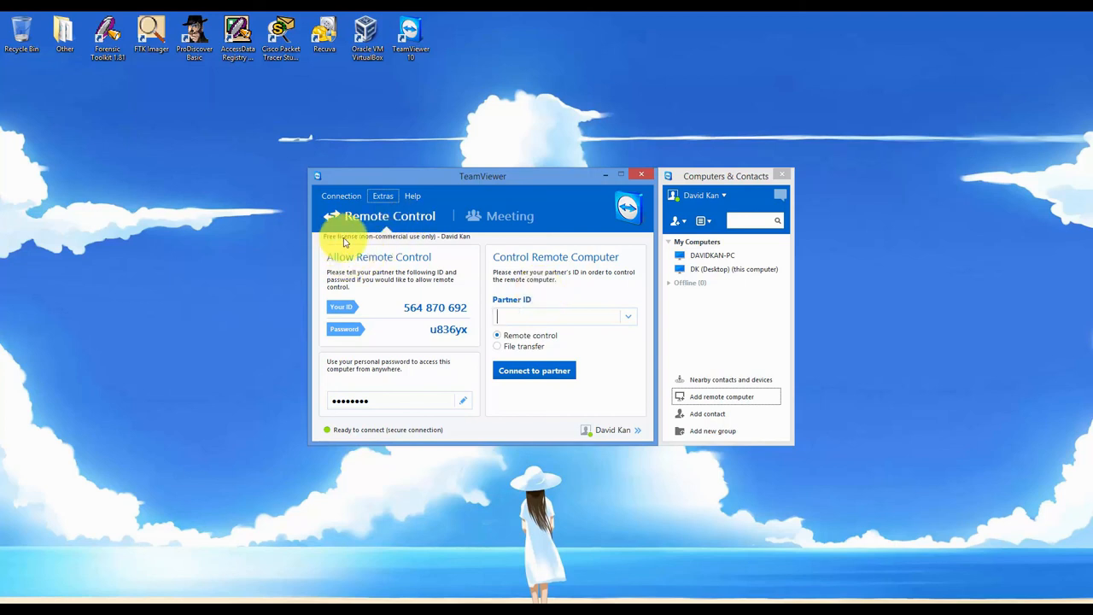
{"action": "mouse_move", "coordinate": [425, 245]}
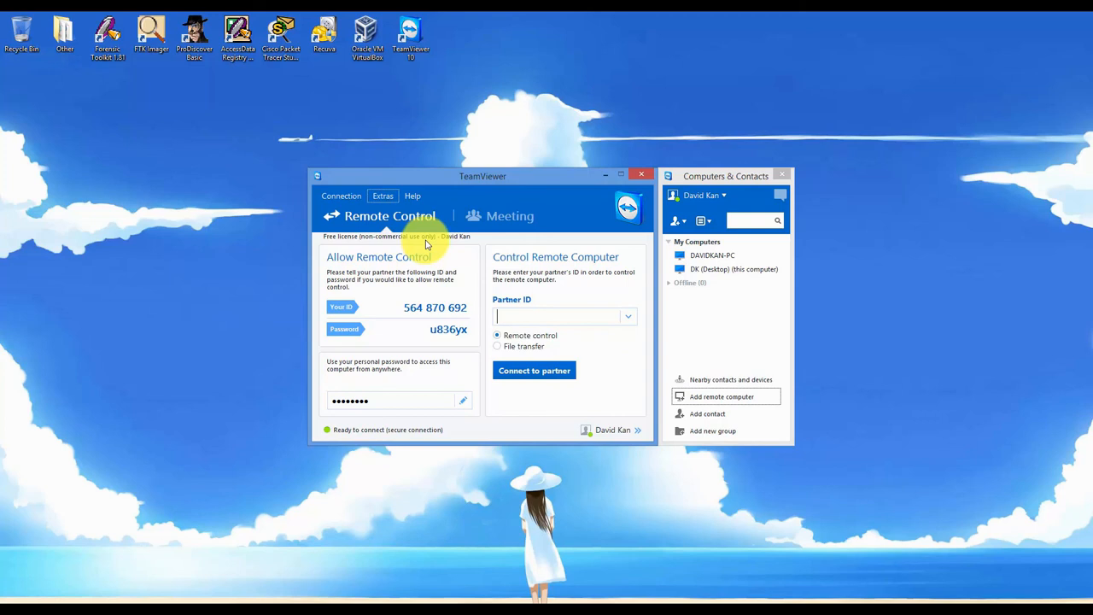